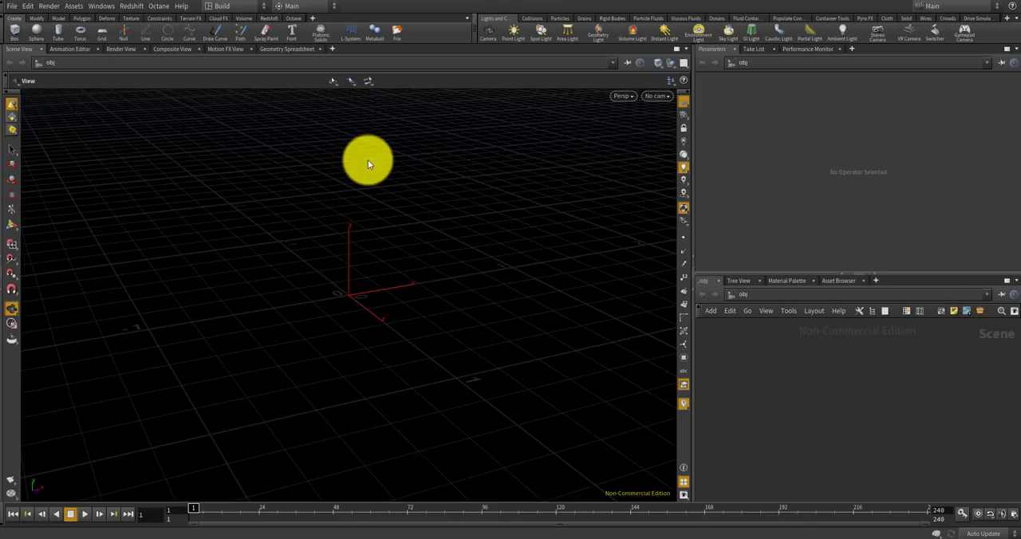
Create a Grid object from the shelf and change the viewport shading mode
left_click_drag(368, 159, 364, 207)
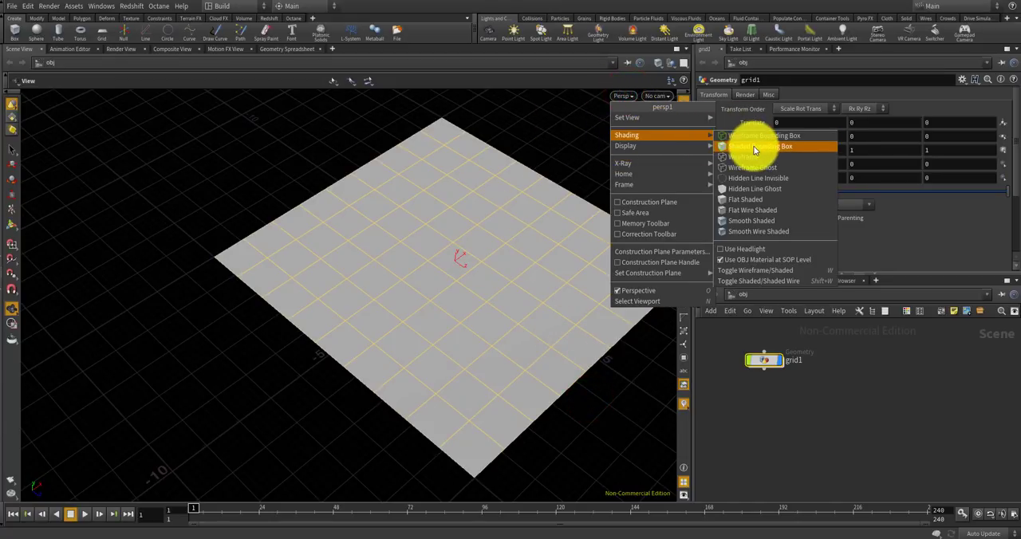
left_click(763, 147)
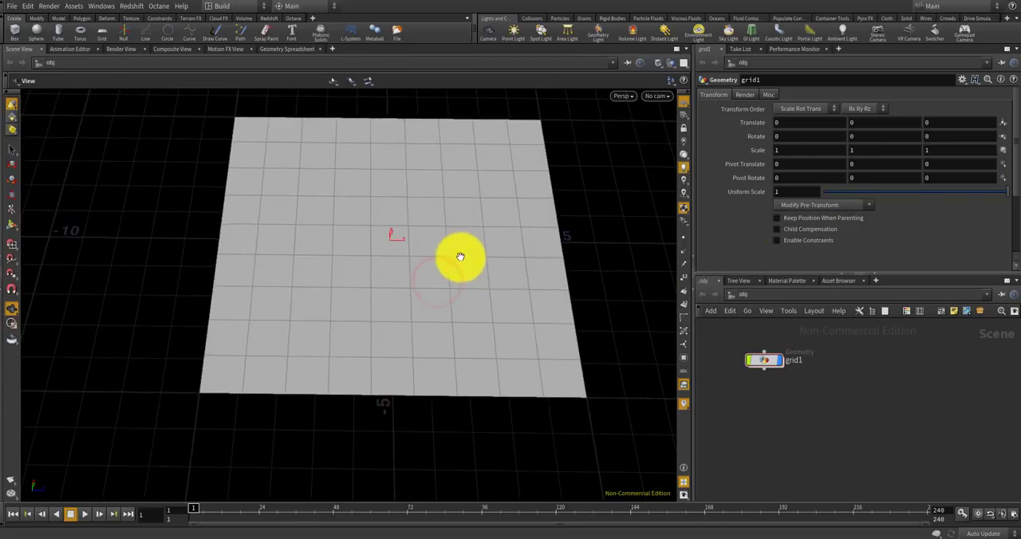
Orbit and zoom the viewport to inspect the grid surface up close
left_click_drag(459, 257, 84, 383)
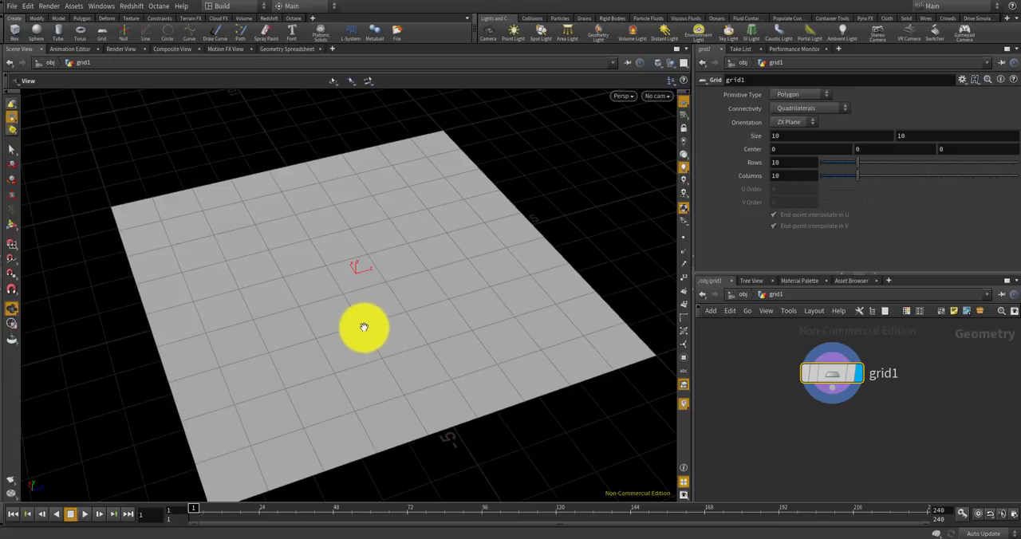
left_click_drag(364, 327, 335, 352)
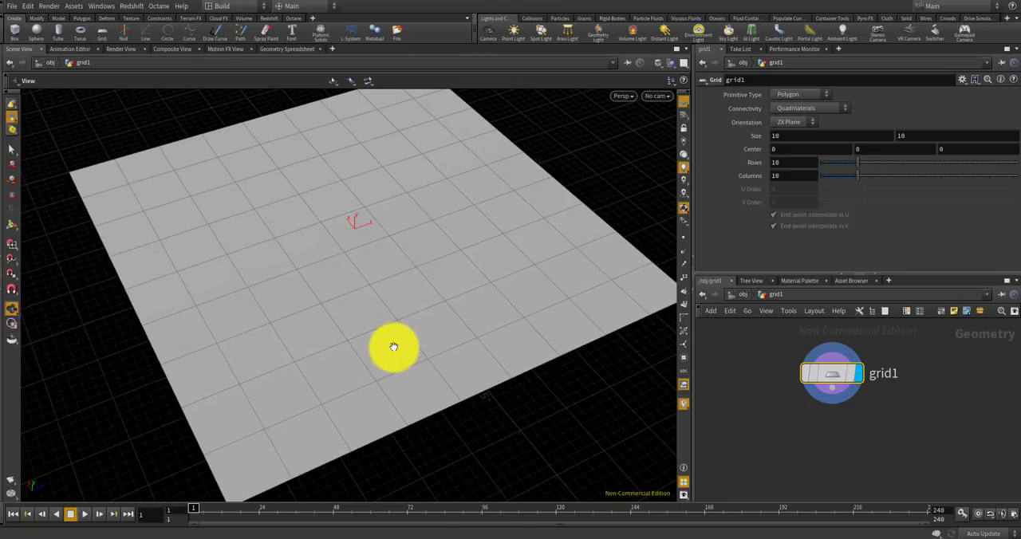
left_click_drag(393, 346, 408, 367)
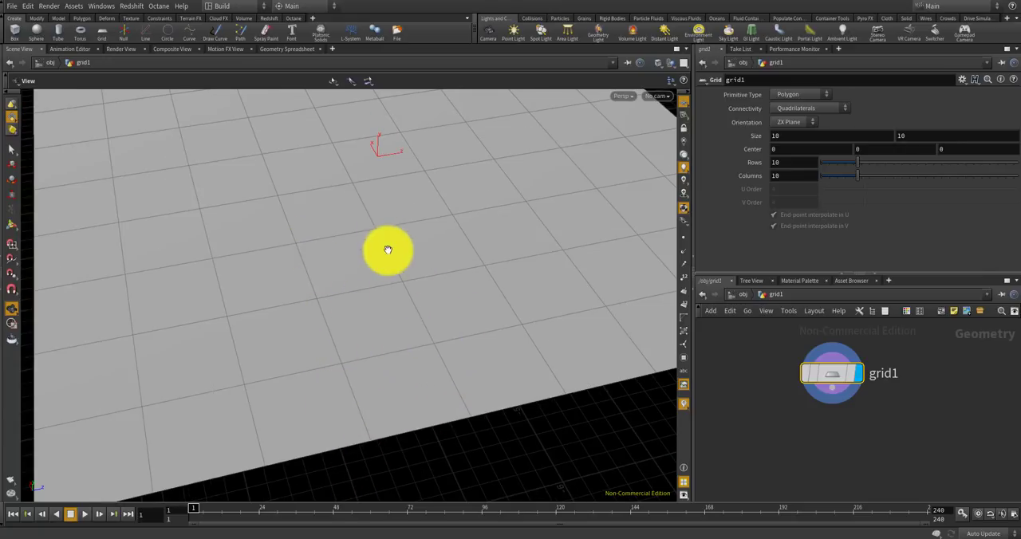
left_click_drag(389, 249, 252, 389)
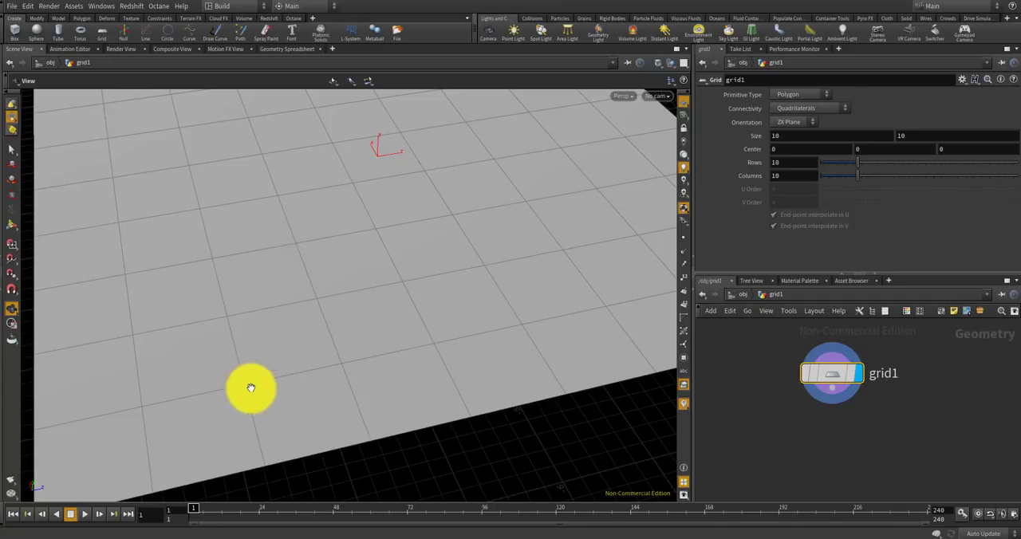
left_click_drag(252, 389, 309, 418)
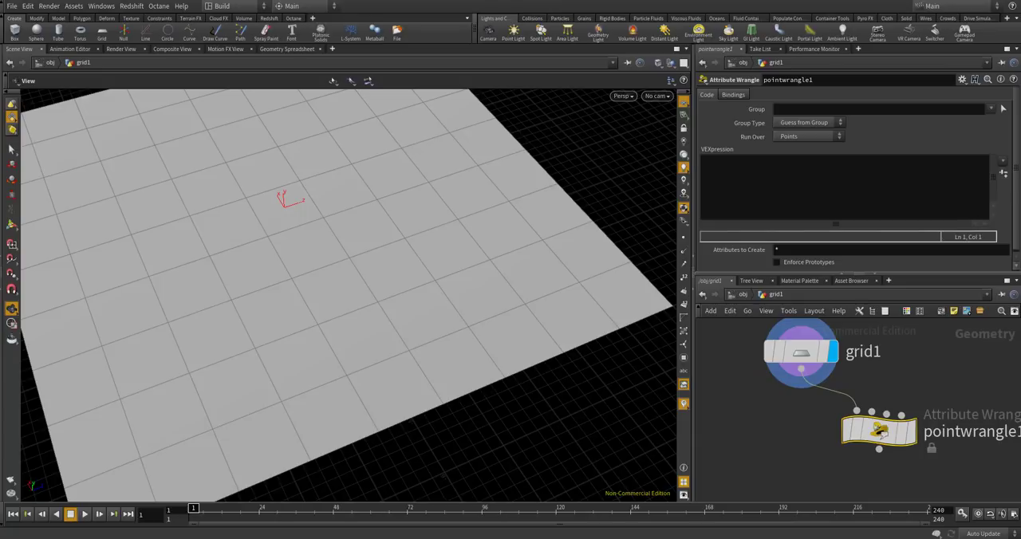
Add a Primitive Wrangle node wired below grid1
left_click(877, 431)
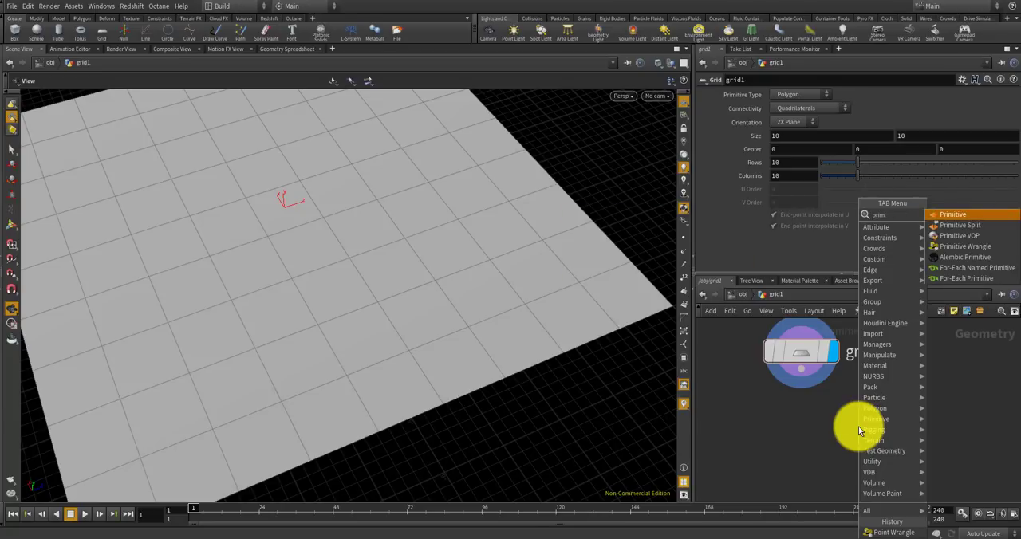
type("primitive wra")
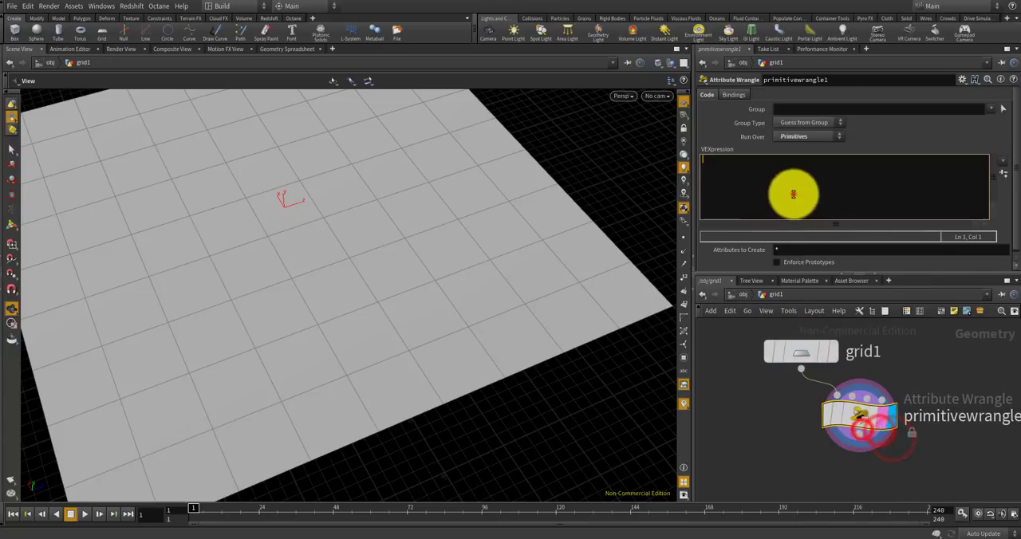
Write VEX collecting each primitive's vertices into a pts[] array via primvertices and vertexpoint
type("int")
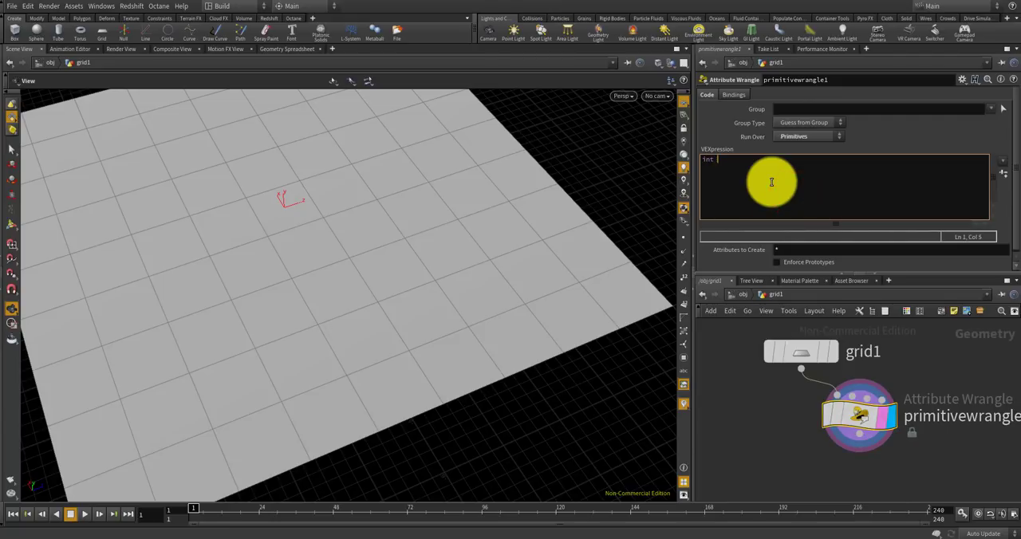
type("verts[] =")
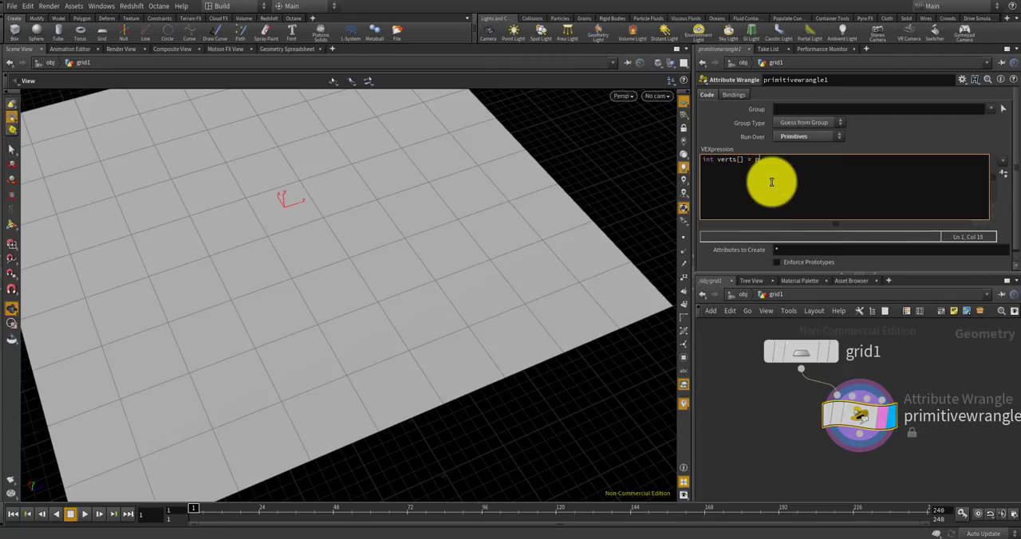
type("primvertices")
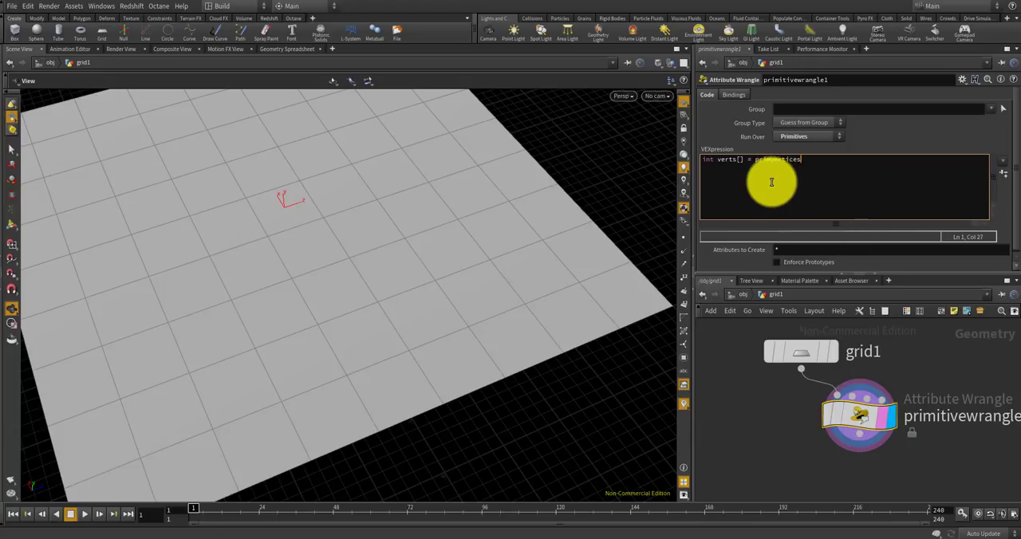
type("(0, @primnum);")
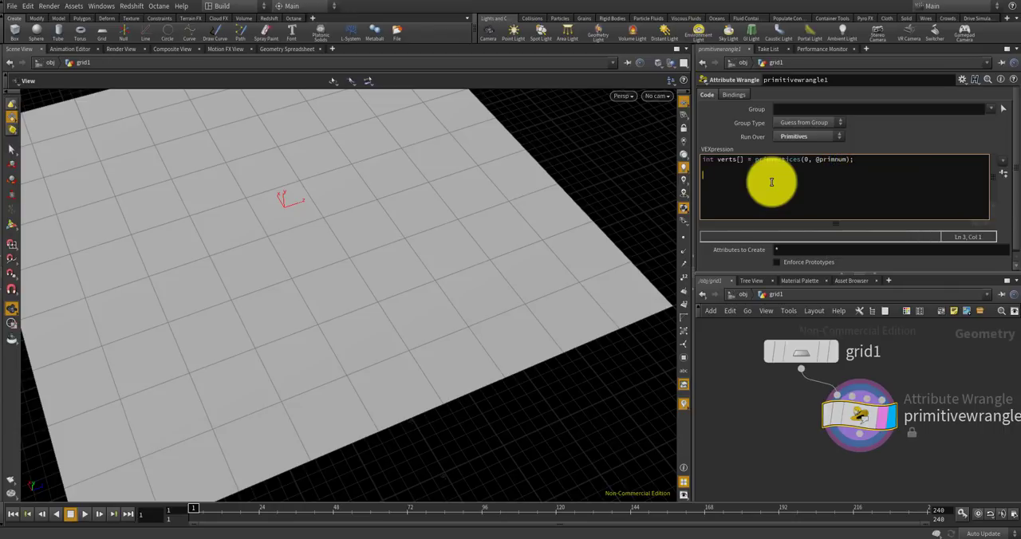
type("int p")
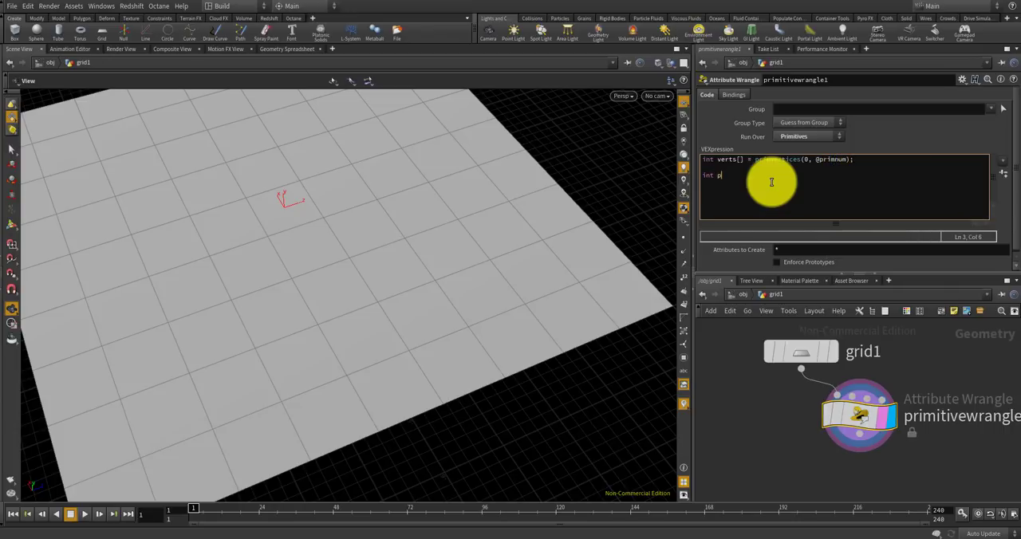
type("ts[]")
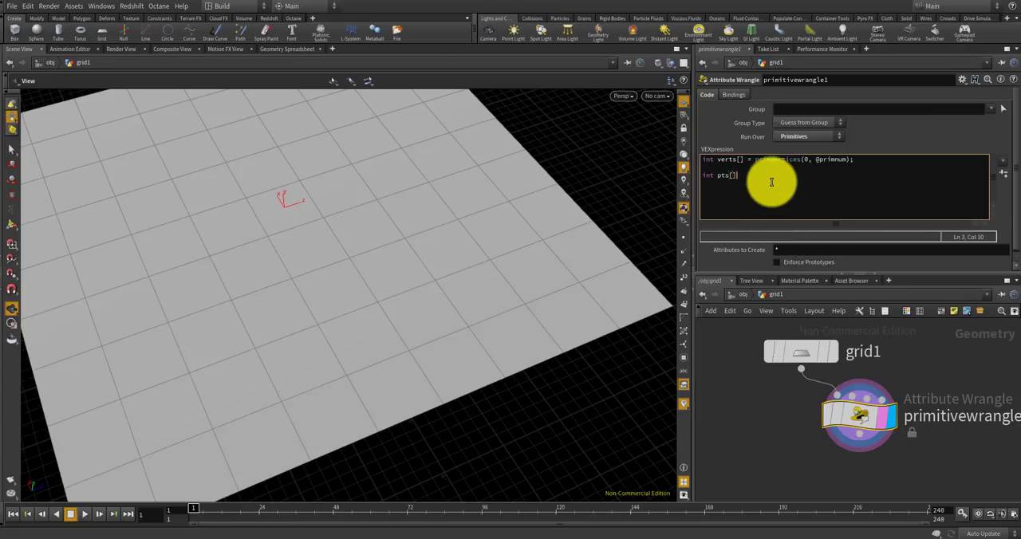
type("= {};")
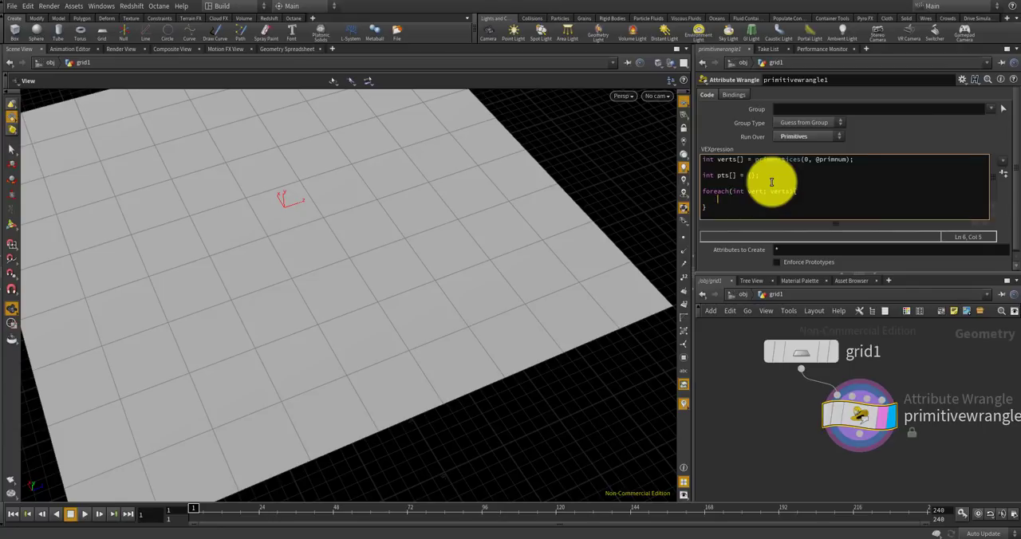
type("int pt =")
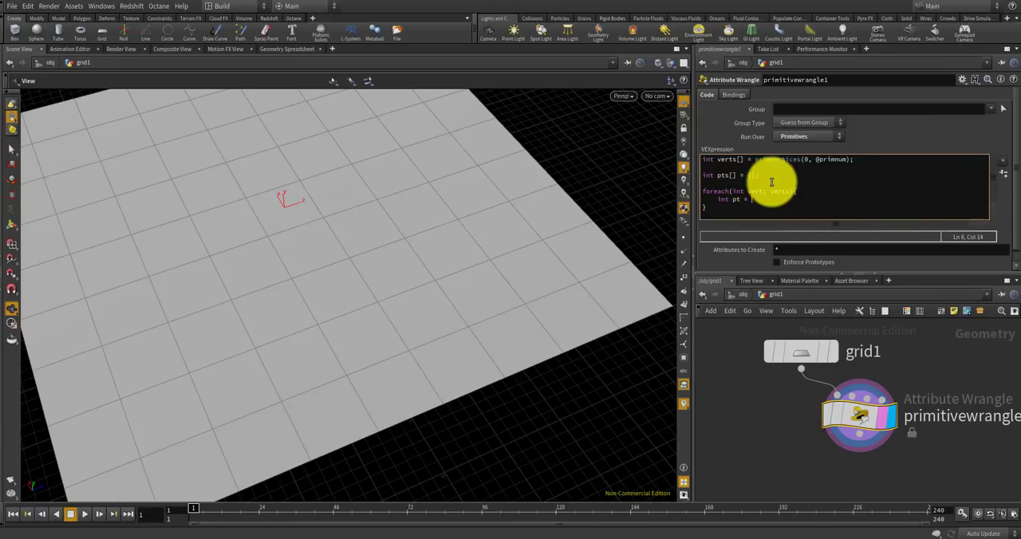
type("vertexpoint(")
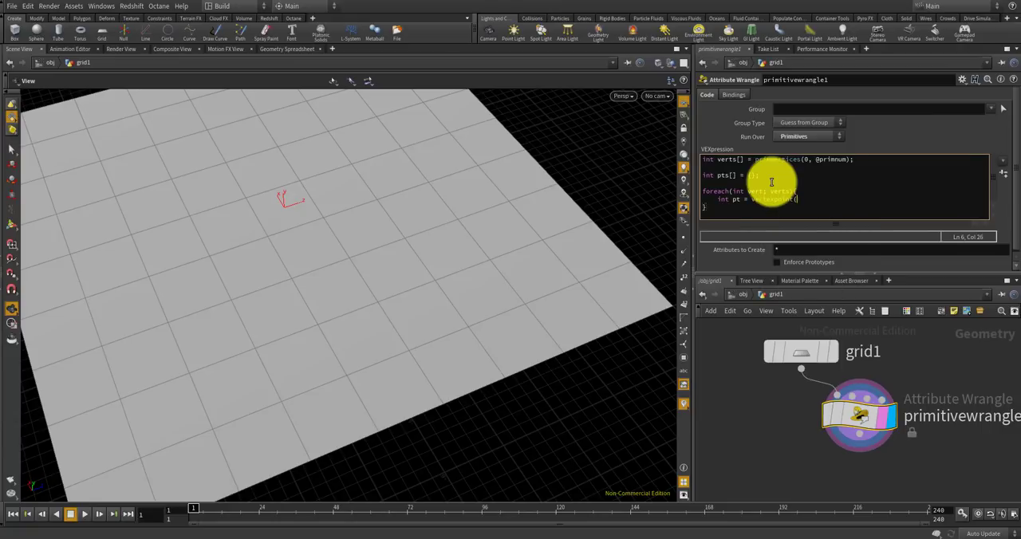
type("(0, vert);")
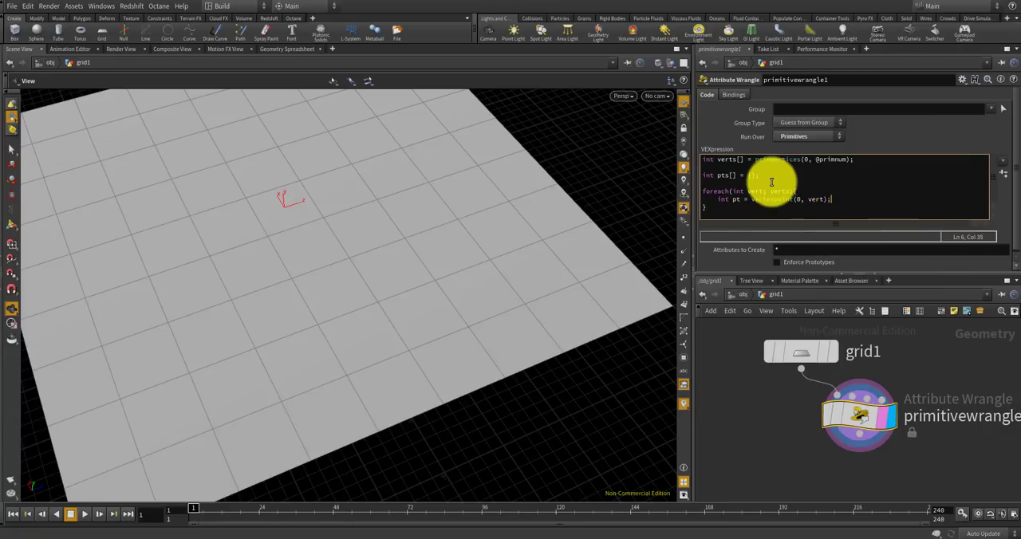
type("push(")
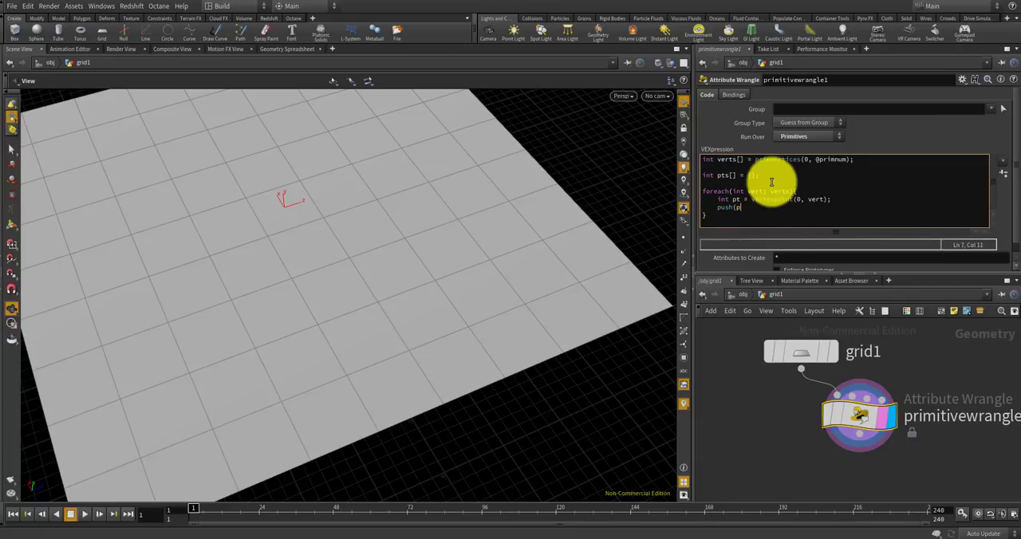
type("pt);")
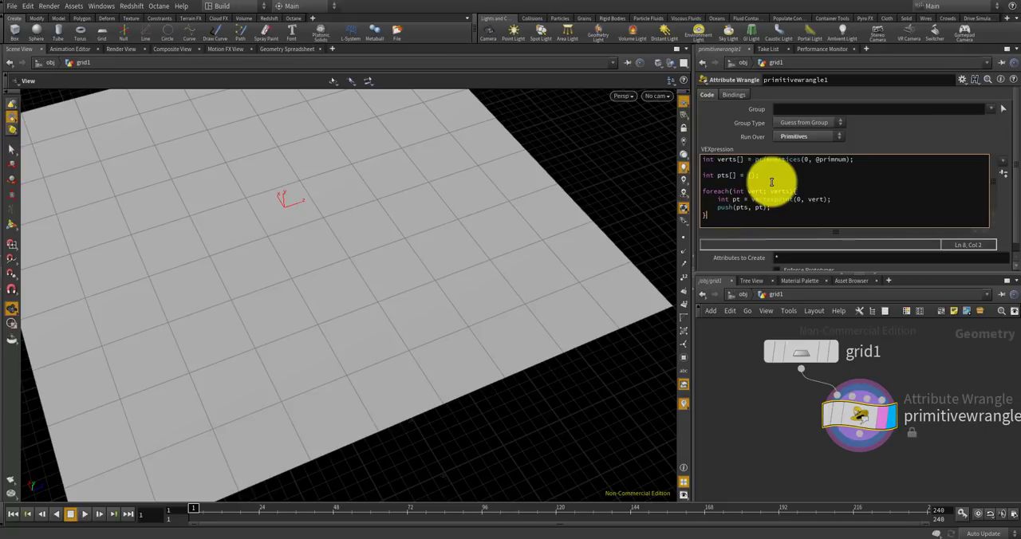
key("enter")
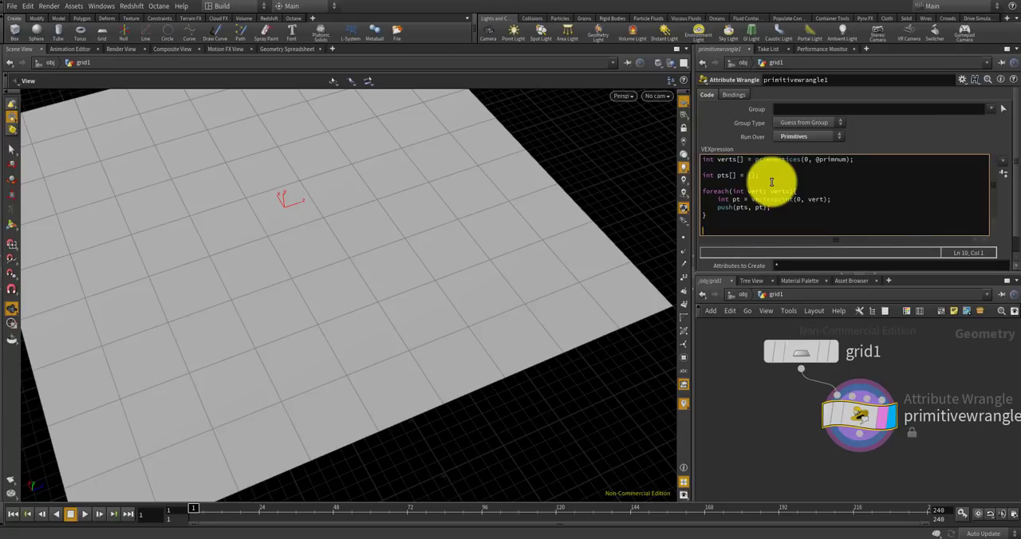
Add two addprim polyline calls joining opposite corners pts[0]-pts[2] and pts[1]-pts[3]
type("addprim(")
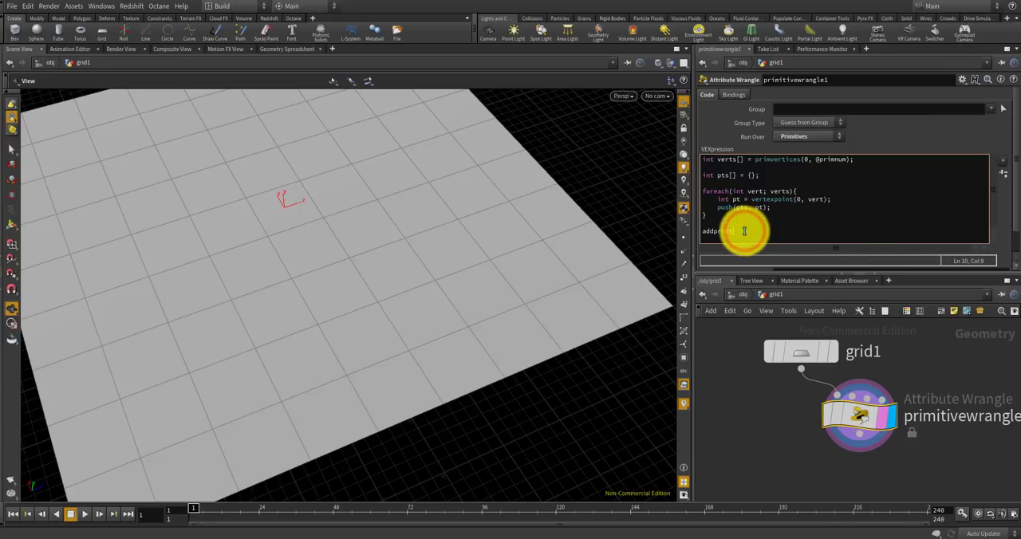
type("add")
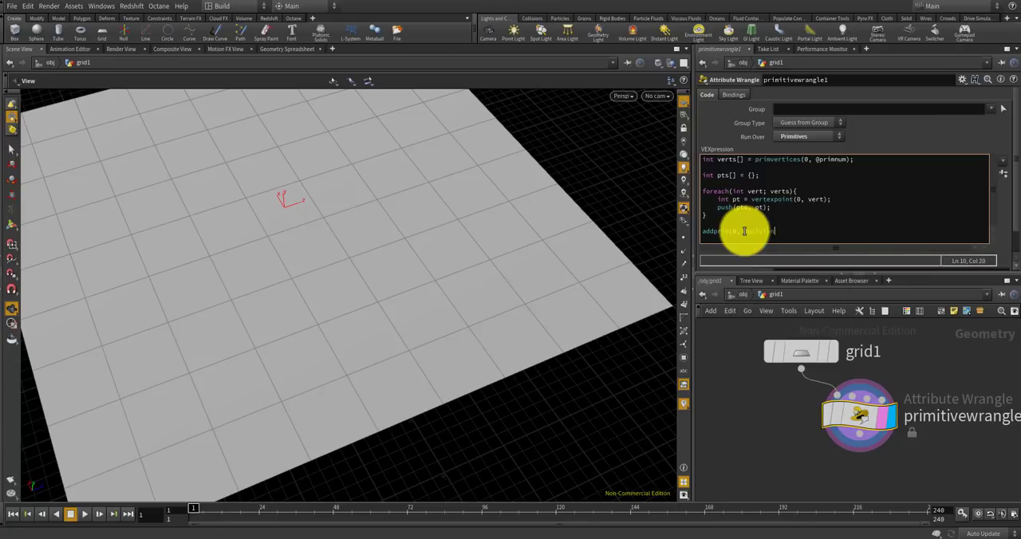
type(", pts[0")
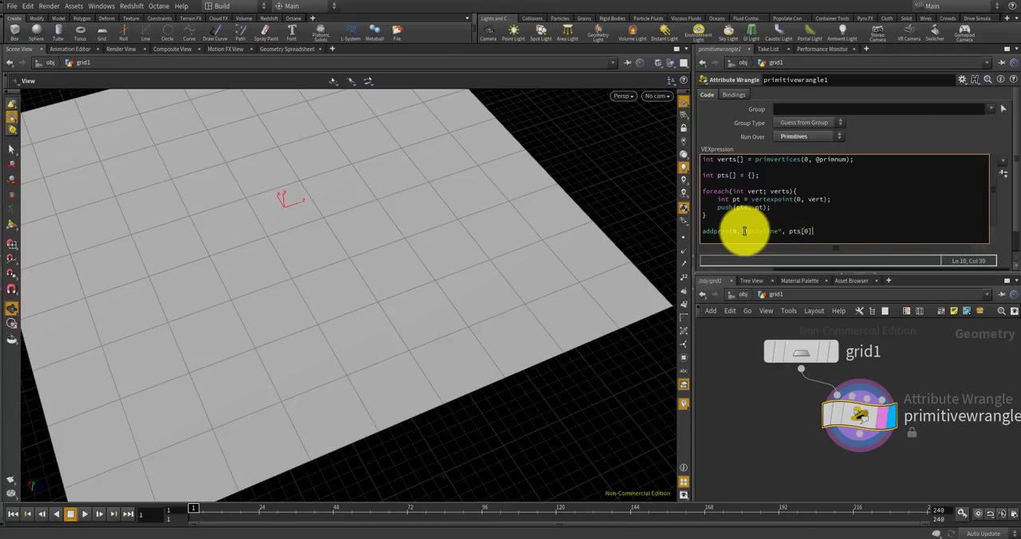
type(", pts[2")
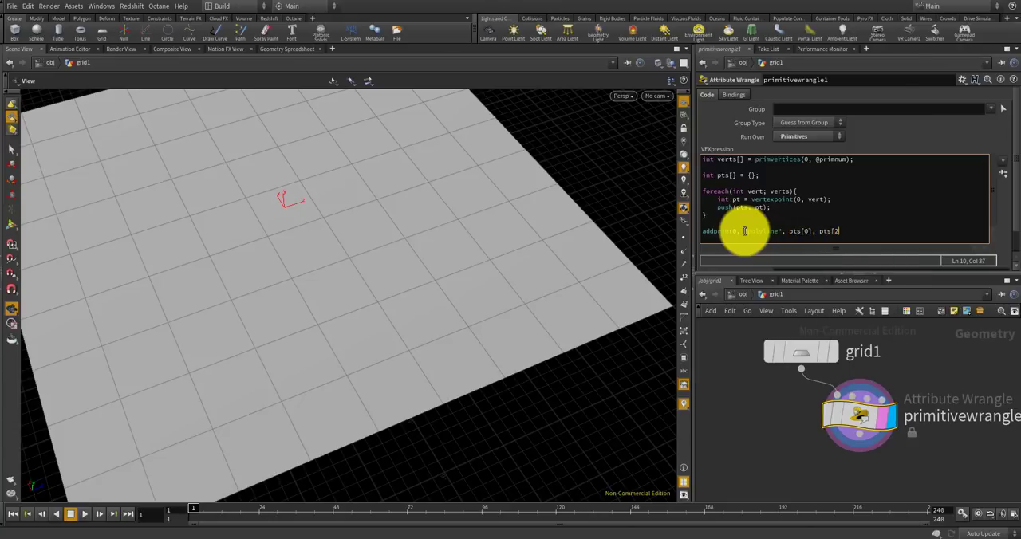
type(");")
type("addprim(0, \"polyline\", pts[1], pts[3]);")
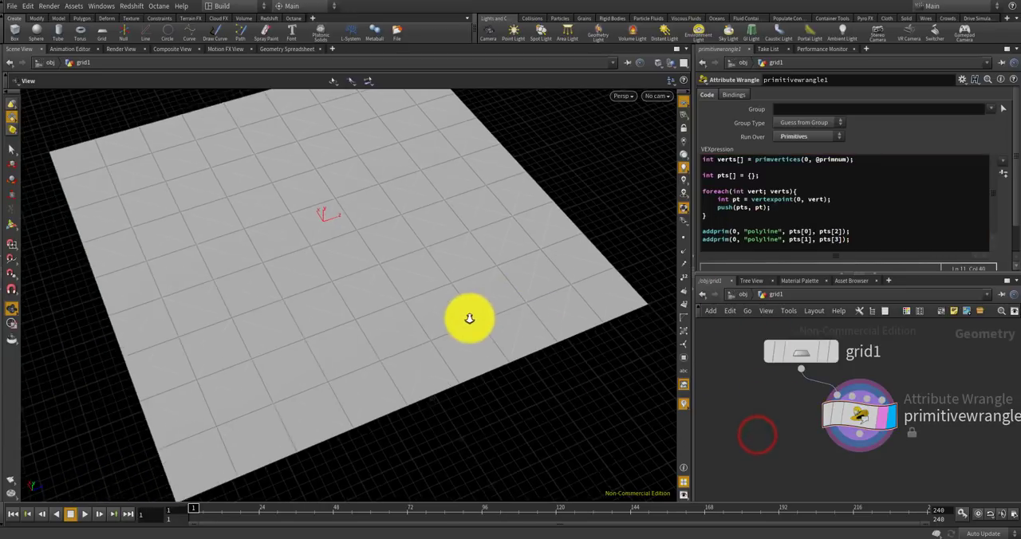
Orbit the viewport to inspect the crossing diagonal lines on every grid face
left_click_drag(469, 319, 351, 303)
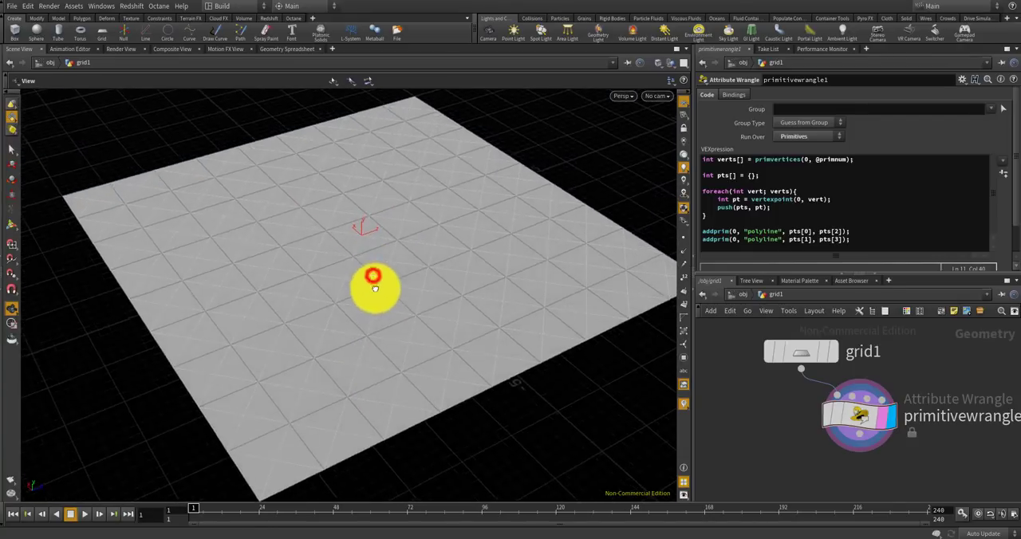
left_click_drag(373, 289, 400, 322)
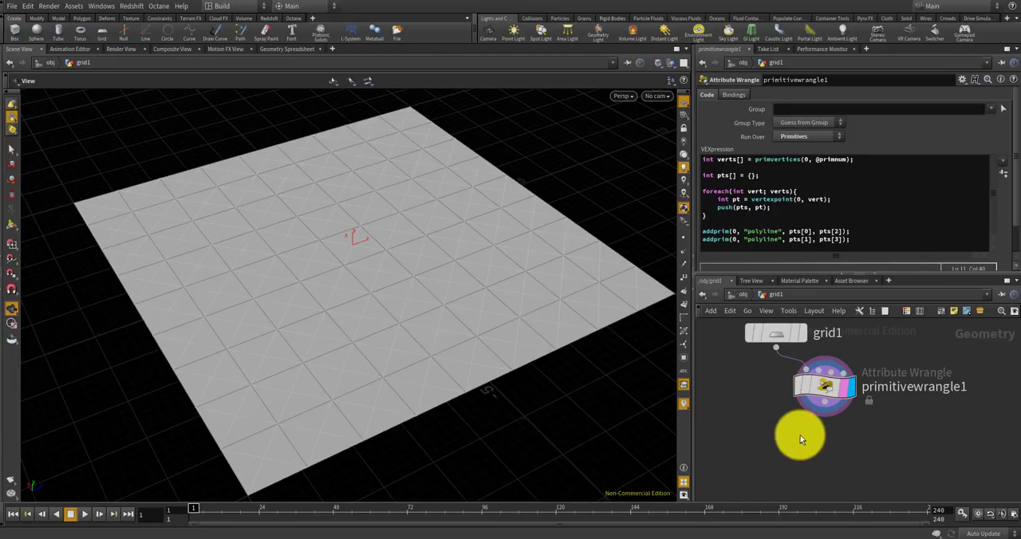
Append a Convert Line SOP after primitivewrangle1 and make it the display node
left_click(809, 446)
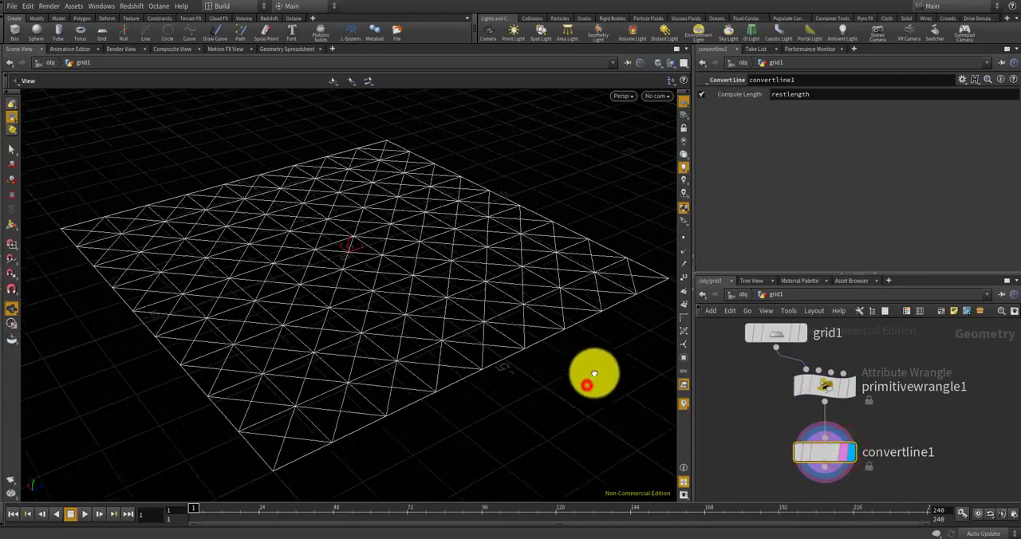
right_click(855, 51)
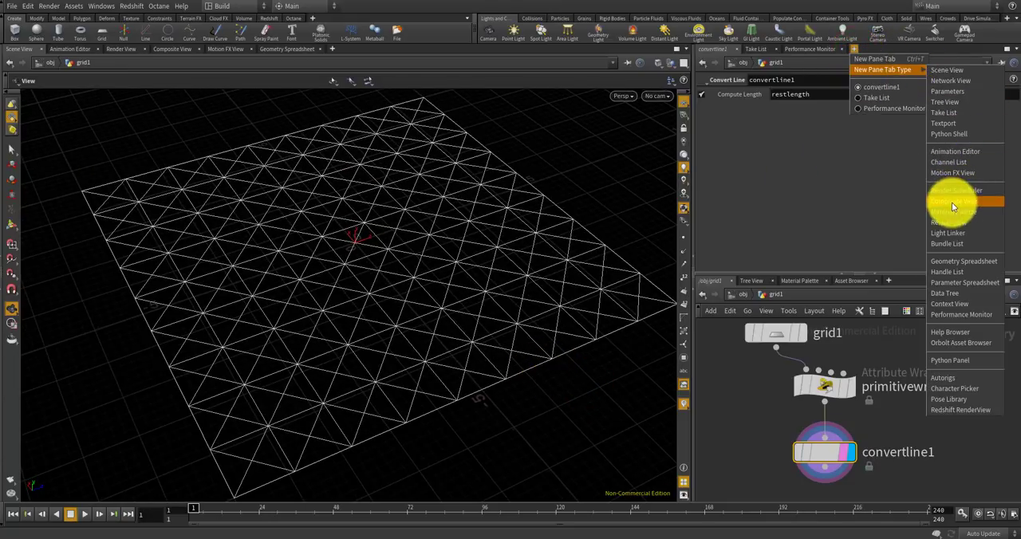
Add a Geometry Spreadsheet pane to inspect the edge attributes
left_click(963, 261)
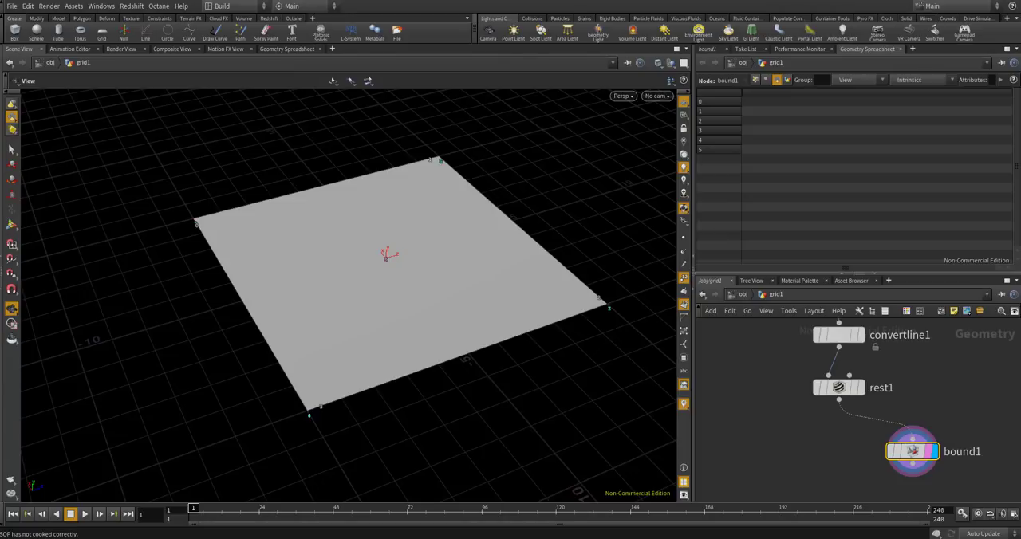
Add a Group Expression SOP fed by rest1 and bound1, naming its group const
key("Tab")
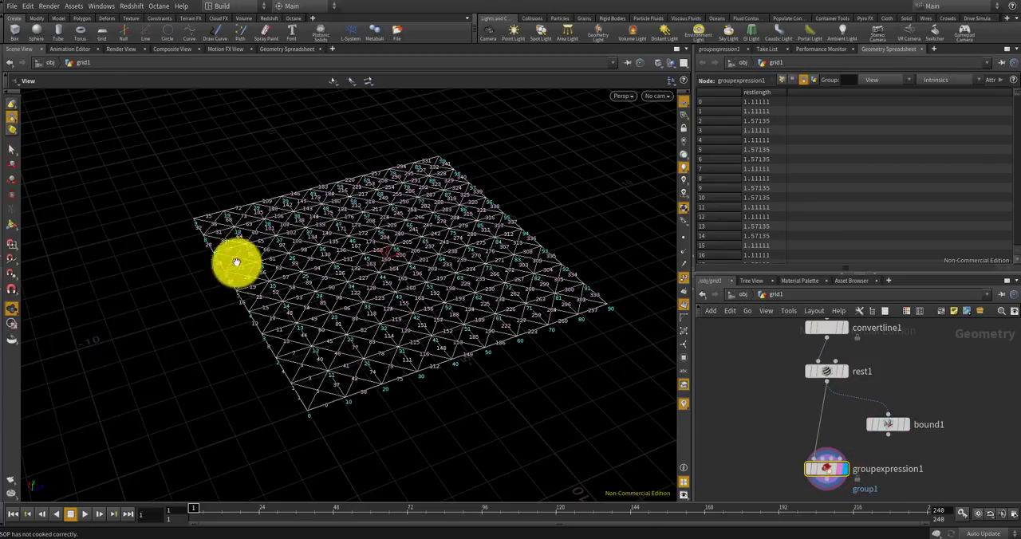
left_click_drag(236, 262, 678, 363)
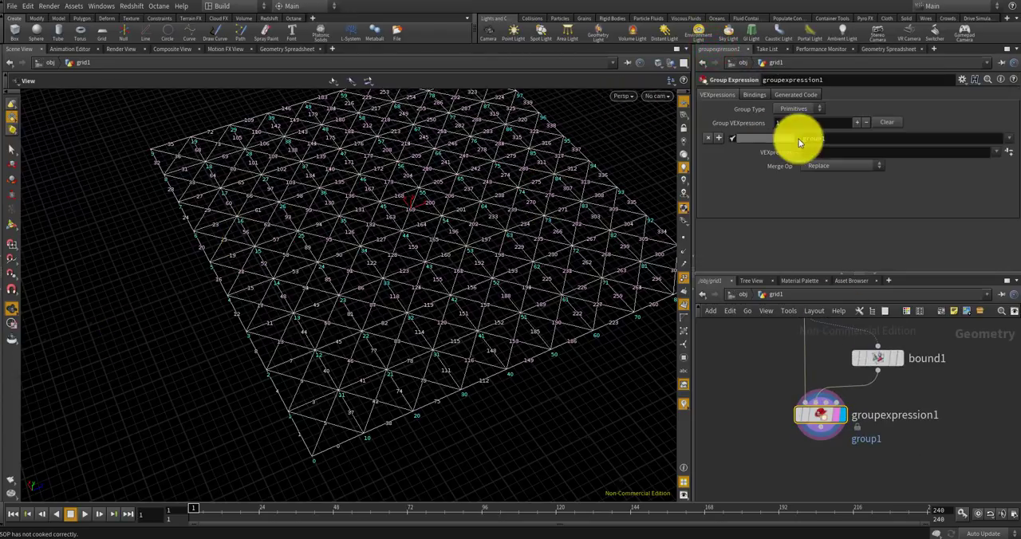
type("const")
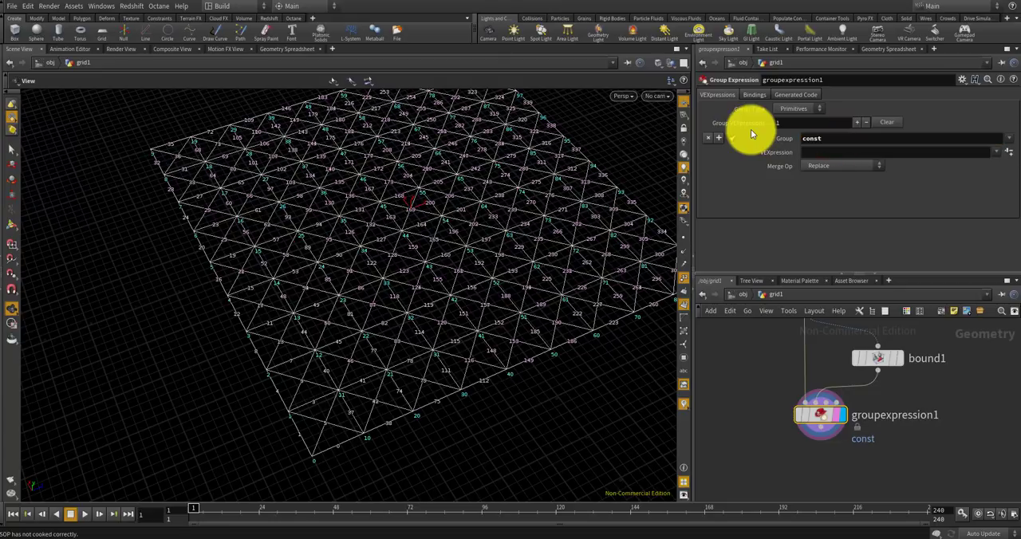
mouse_move(789, 274)
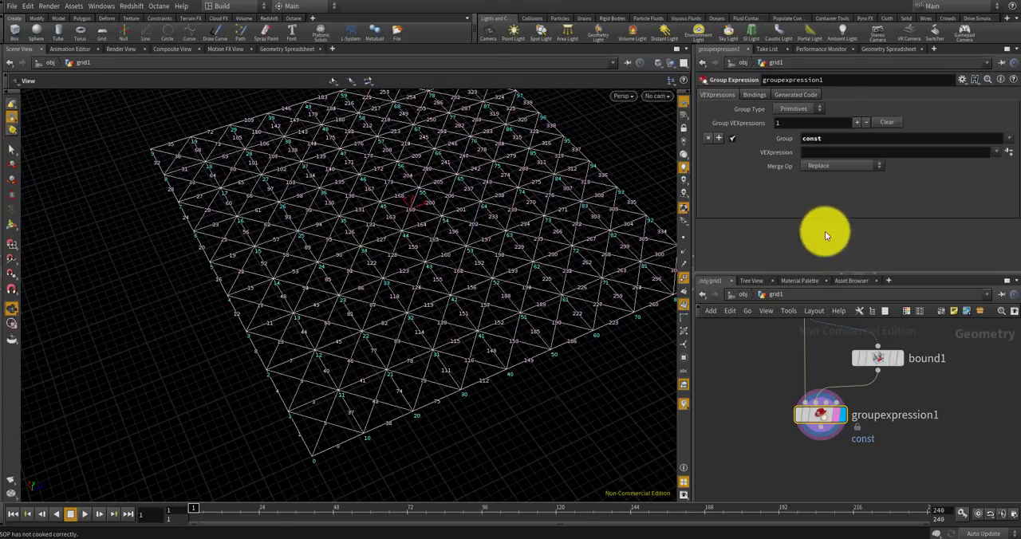
left_click(893, 151)
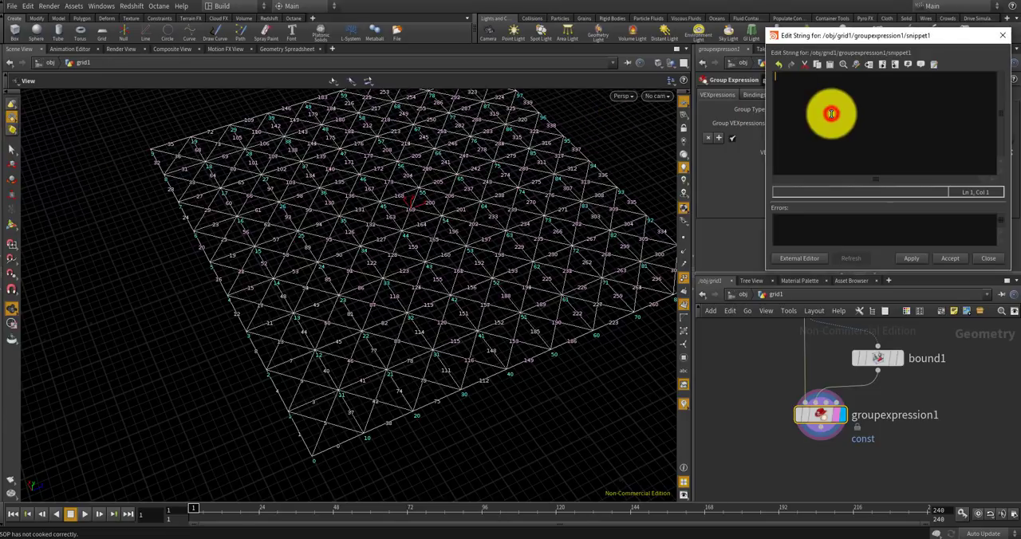
Write the const expression distance(point(1,"P",nearpoint(1,@P)),@P) < threshold on points
type("nearpoint(")
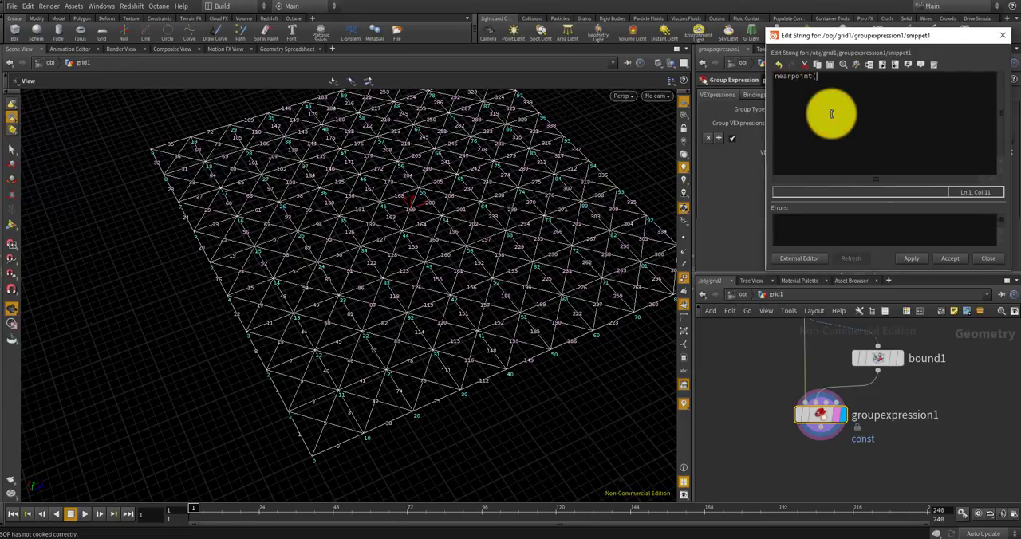
type("1,")
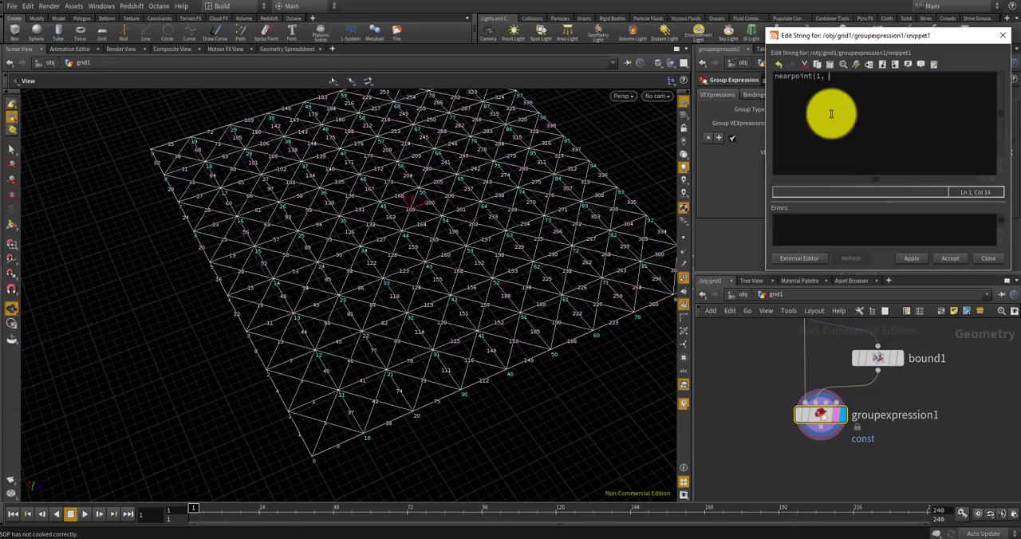
mouse_move(831, 141)
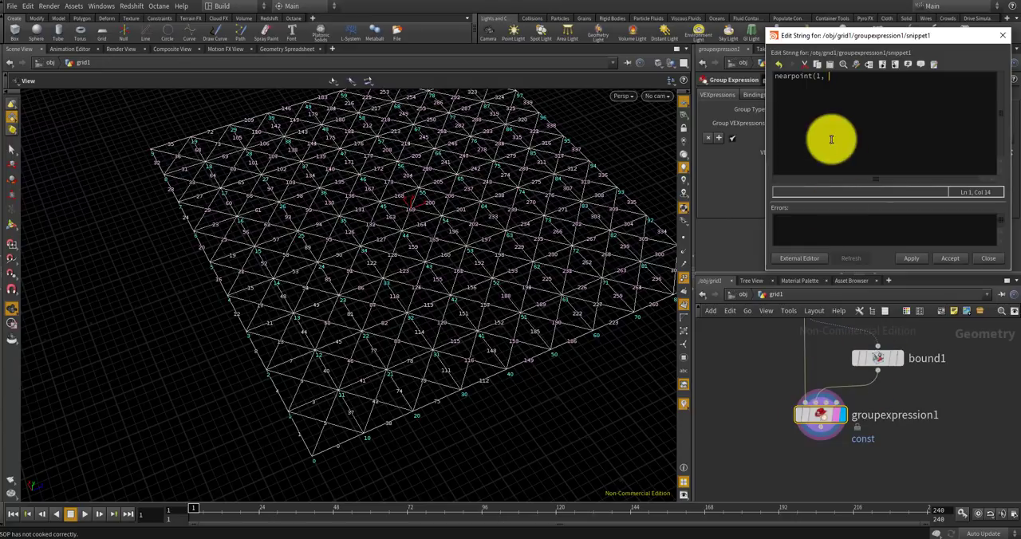
type("p")
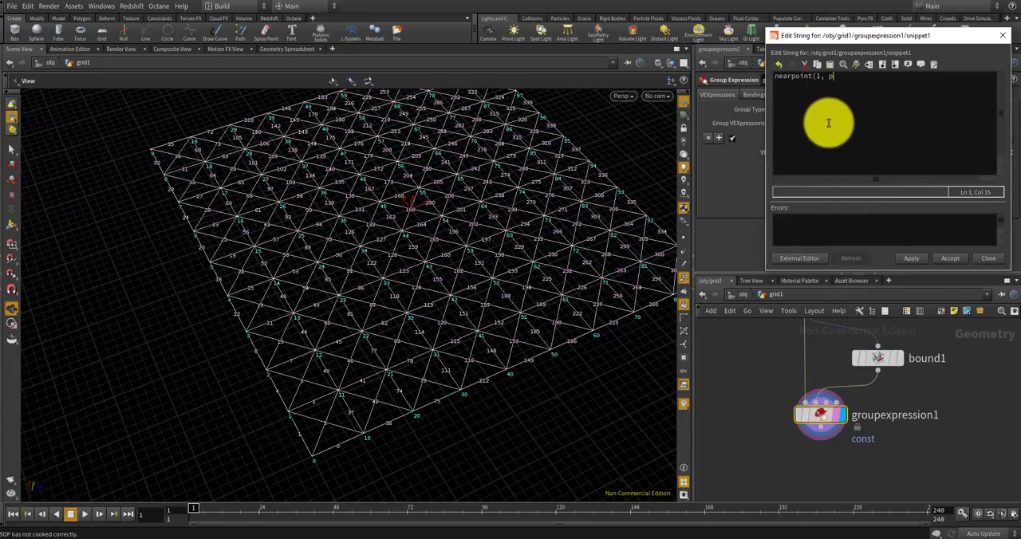
key("BackSpace")
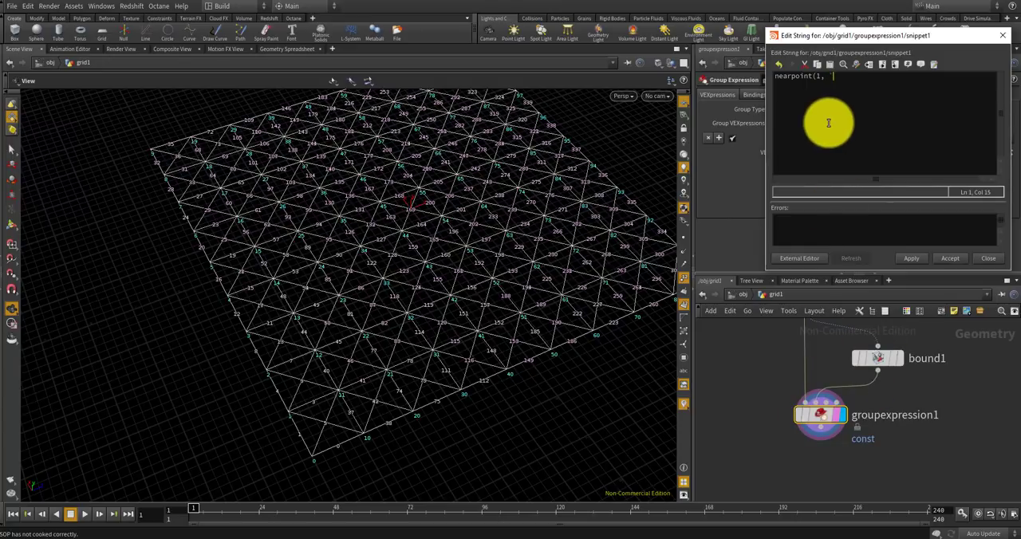
type("@P)), @P) < 0.")
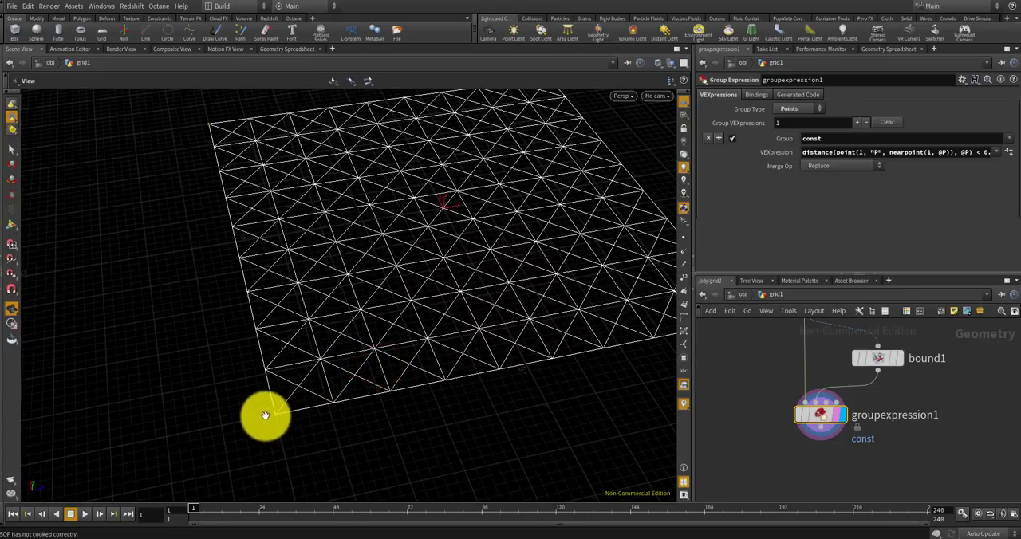
left_click_drag(265, 414, 494, 127)
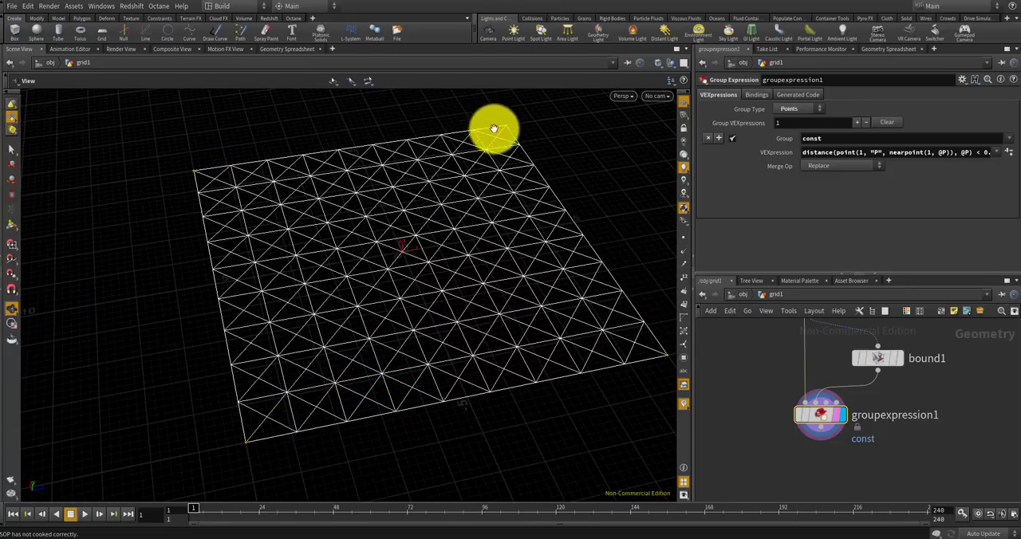
left_click_drag(493, 127, 628, 351)
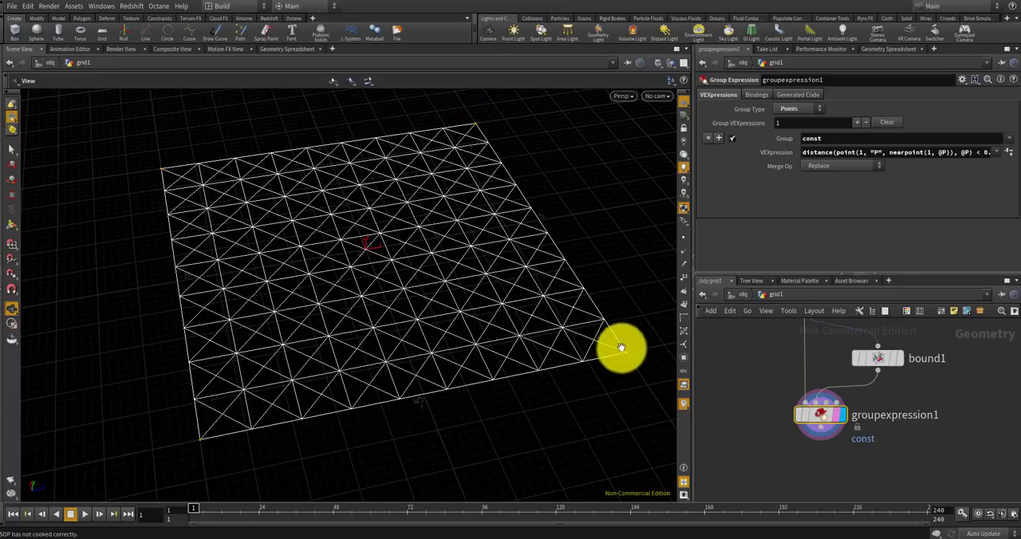
left_click_drag(620, 348, 110, 209)
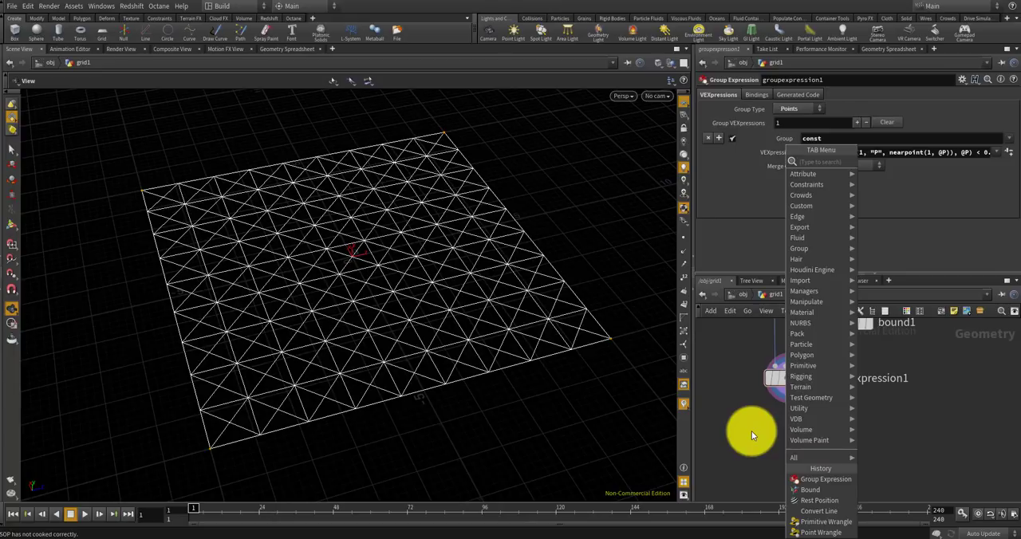
Place a Point Wrangle below groupexpression1
type("w")
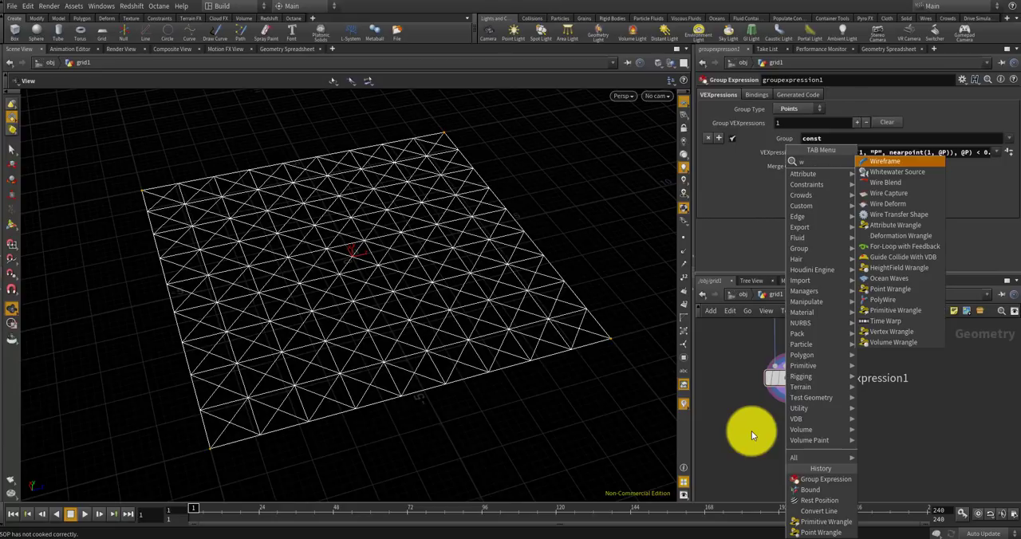
type("point")
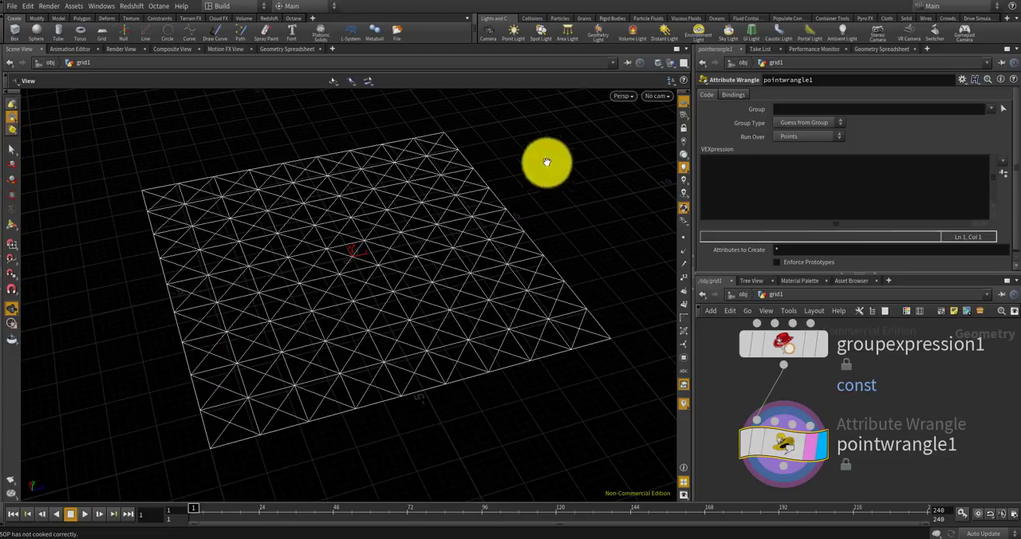
Write VEX setting v@targetP=@P and f@targetstiffness=1 in the point wrangle
left_click(730, 173)
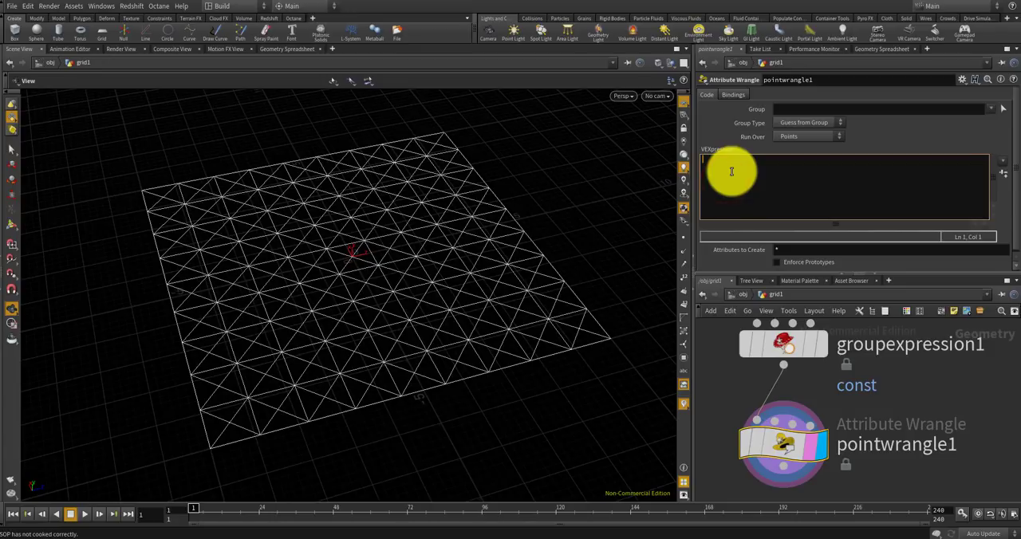
type("v")
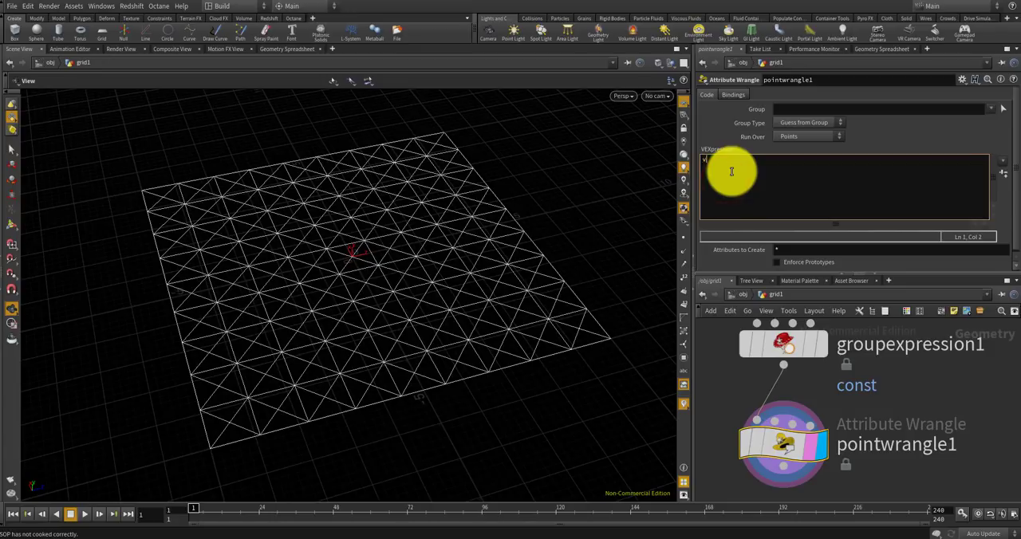
type("v")
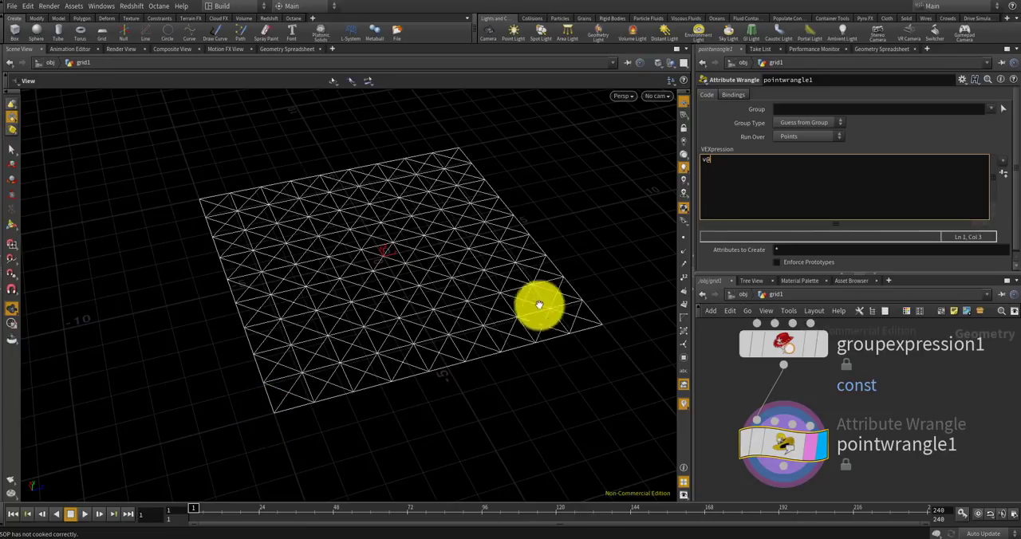
left_click_drag(539, 306, 502, 227)
type("targetP = @P;")
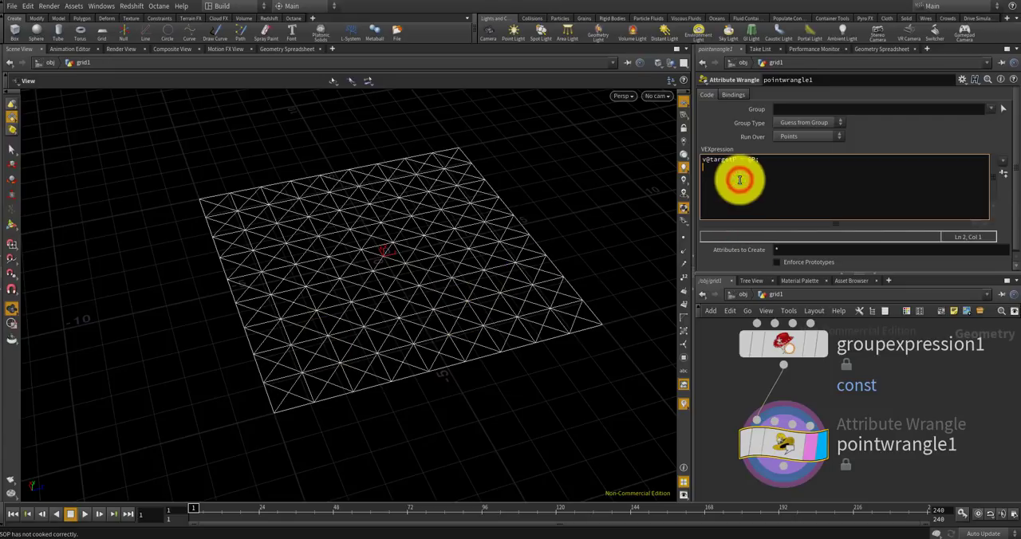
type("fe")
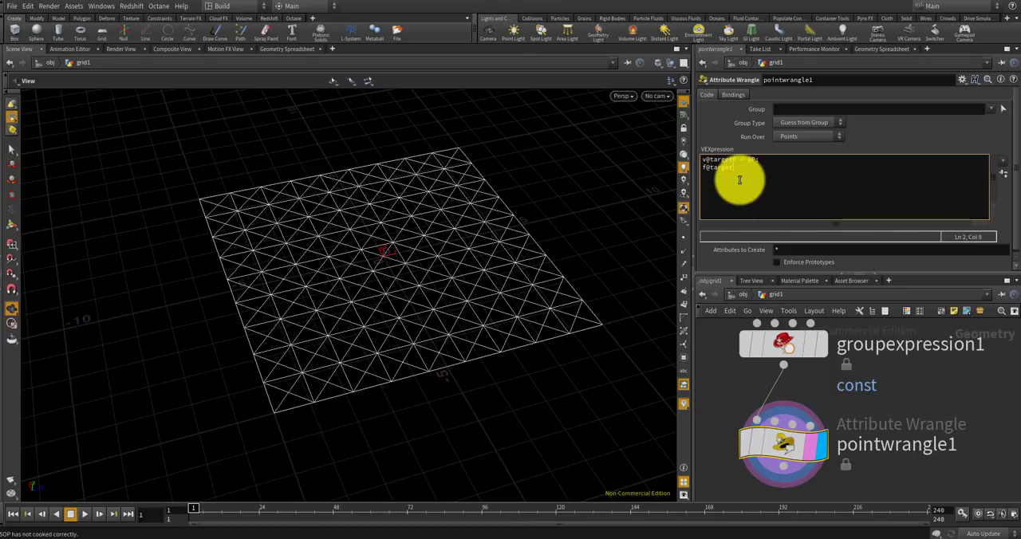
type("tiffness")
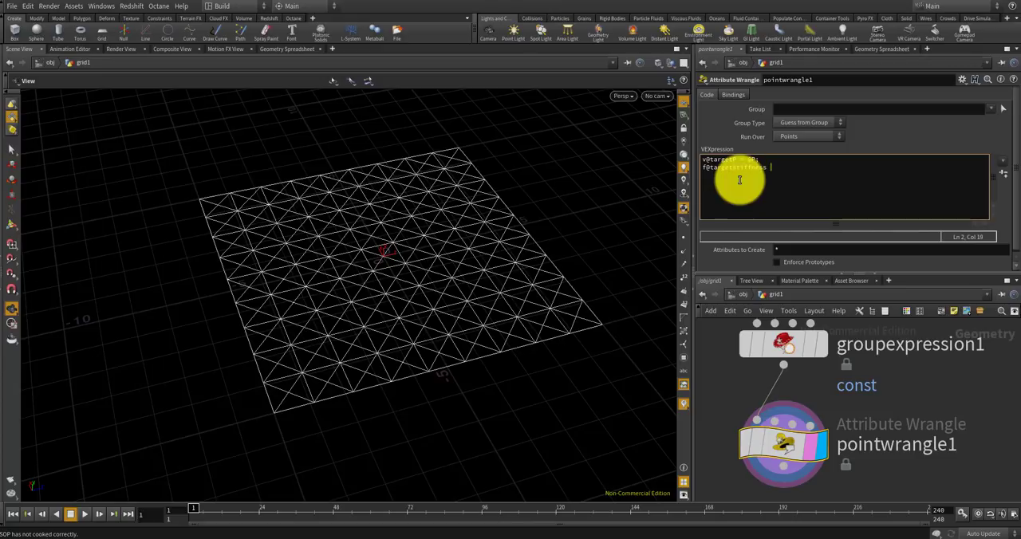
type("= 1;")
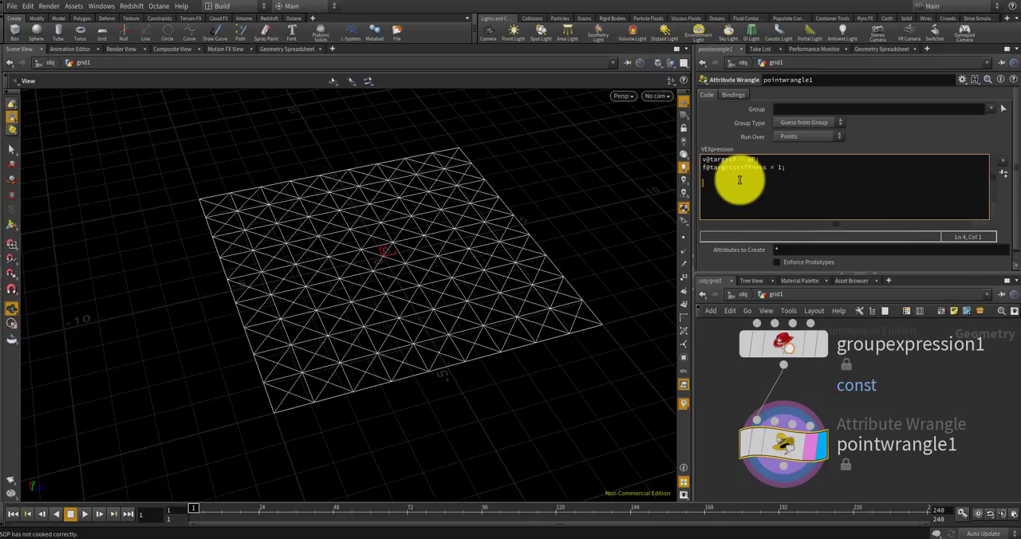
Add the if(i@group_const==1) branch giving targetweight 1, else 0, and view the attributes
type("if(i@group_const ==")
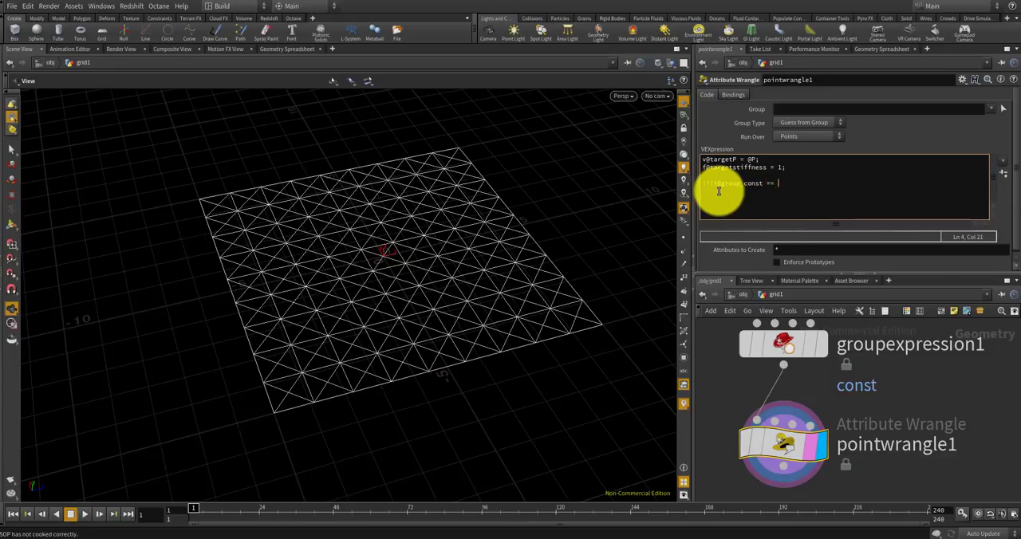
type("1)")
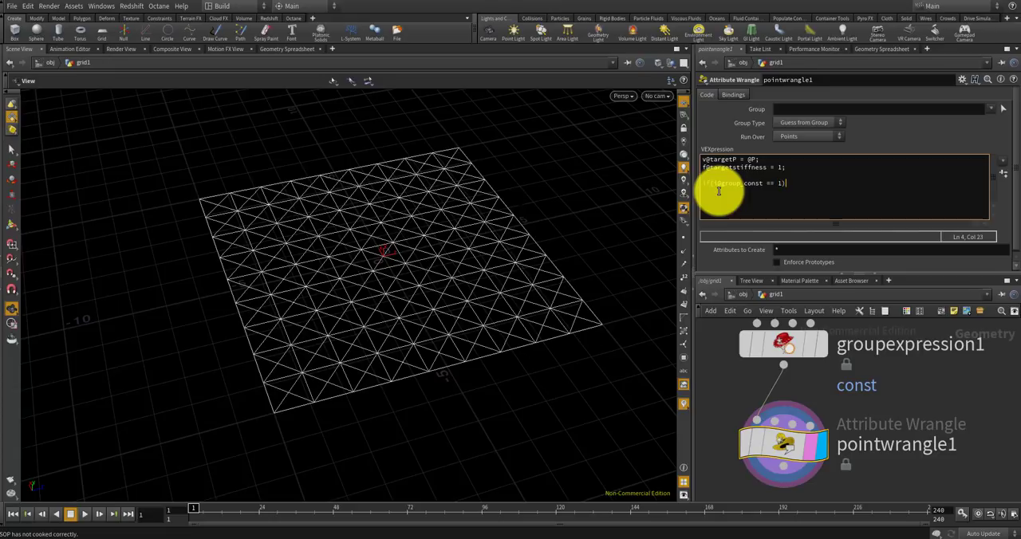
type("{")
type("f@targetweight")
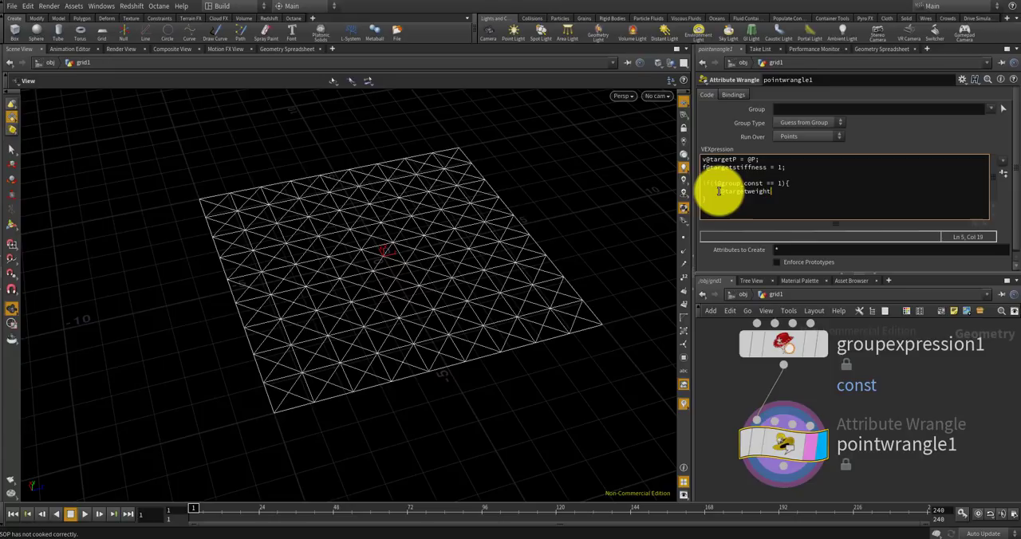
type("= 1;")
type("f@targetweight = 0;")
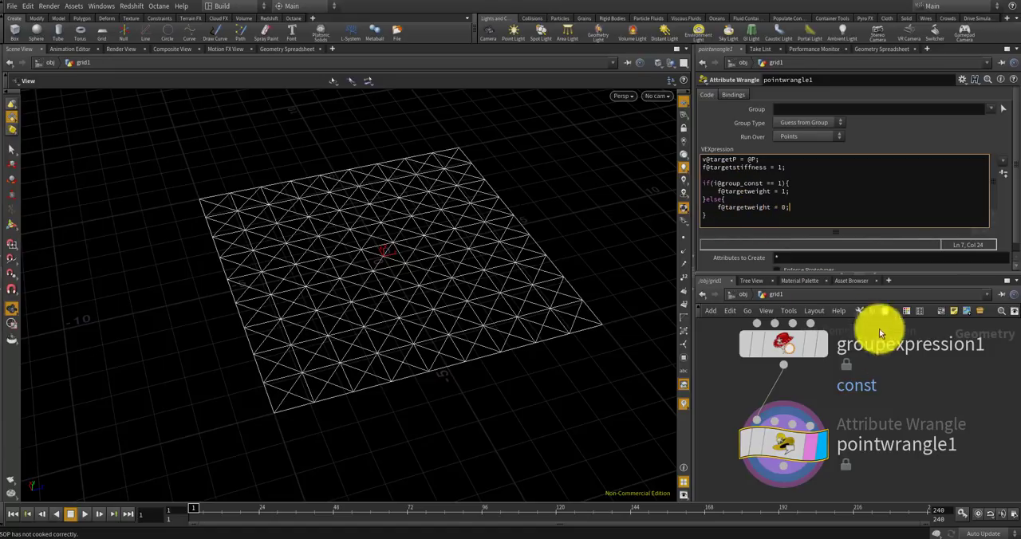
left_click(880, 48)
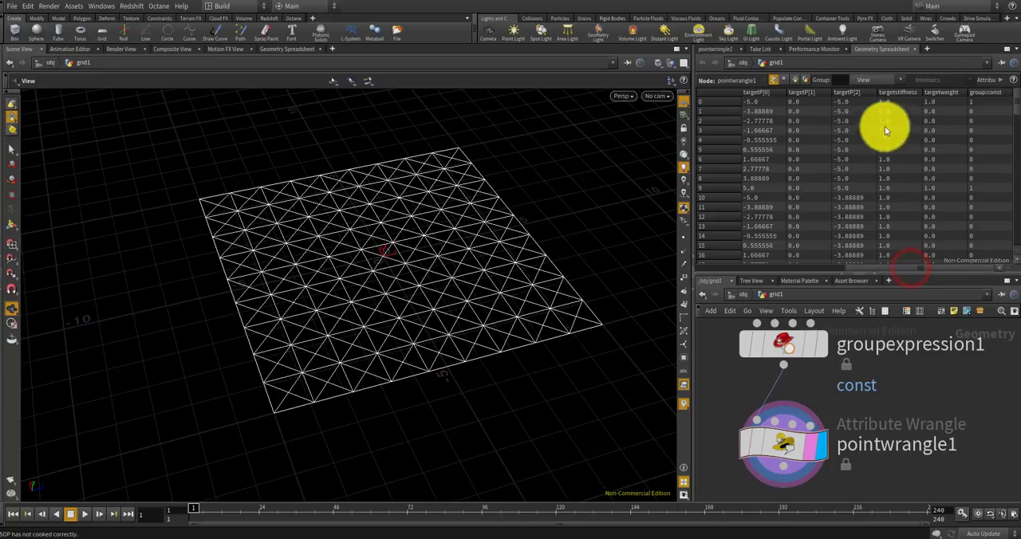
mouse_move(973, 99)
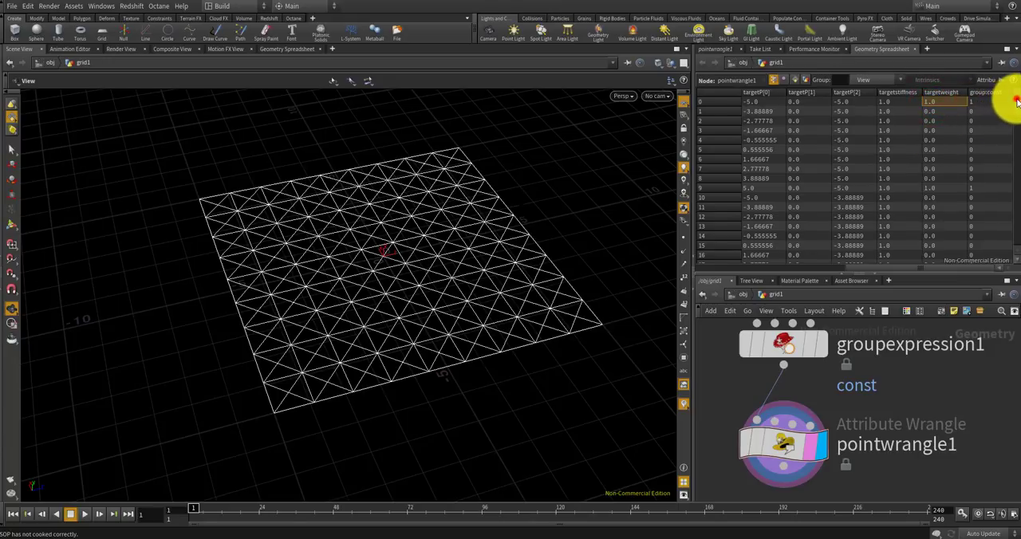
Scroll the Geometry Spreadsheet to check targetweight and group_const columns on pointwrangle1
scroll("down", 3)
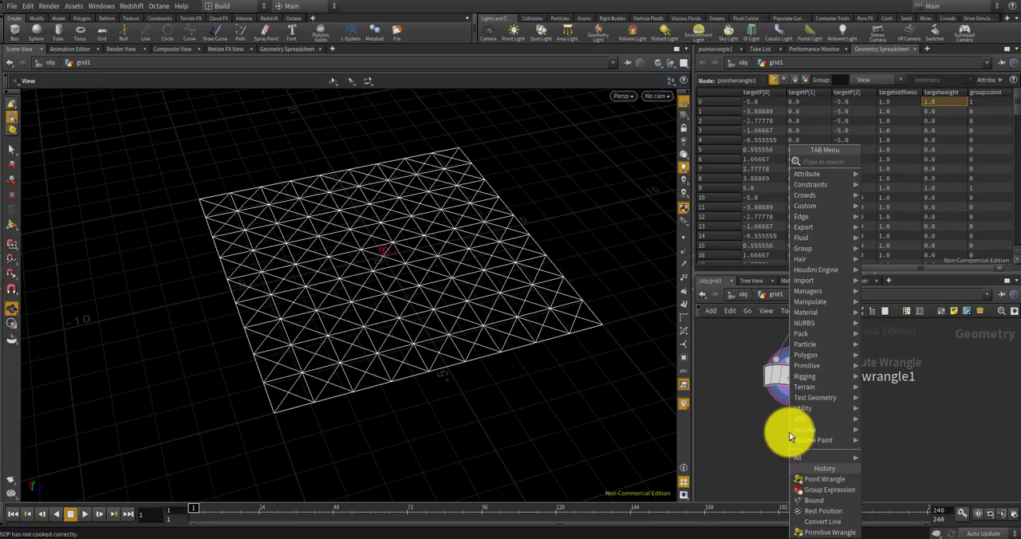
Place a POP Network after grid1, dive inside and reach the source emission settings
type("popne")
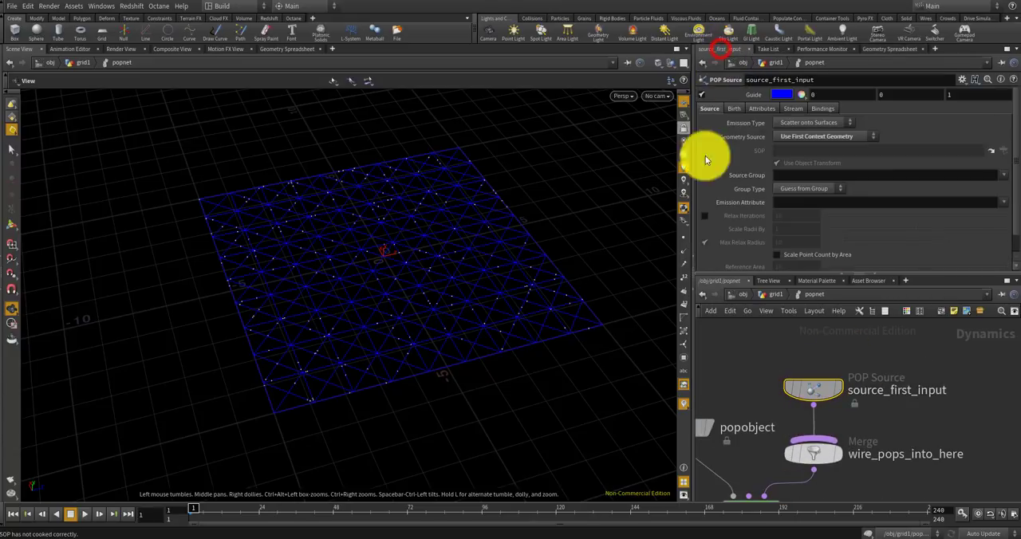
left_click(807, 122)
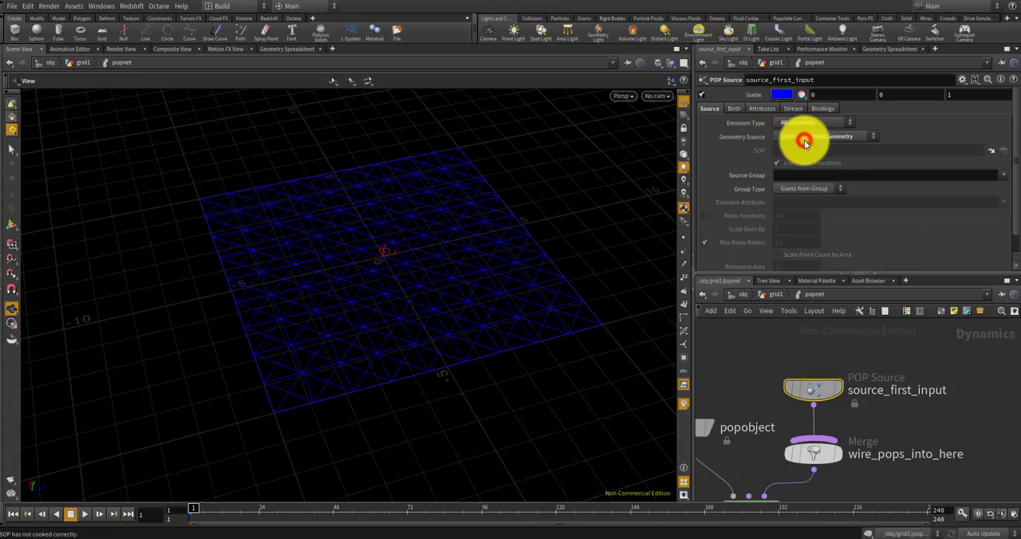
Set source_first_input Emission Type to All Points, then search for POP Grains
left_click(734, 109)
type("poi")
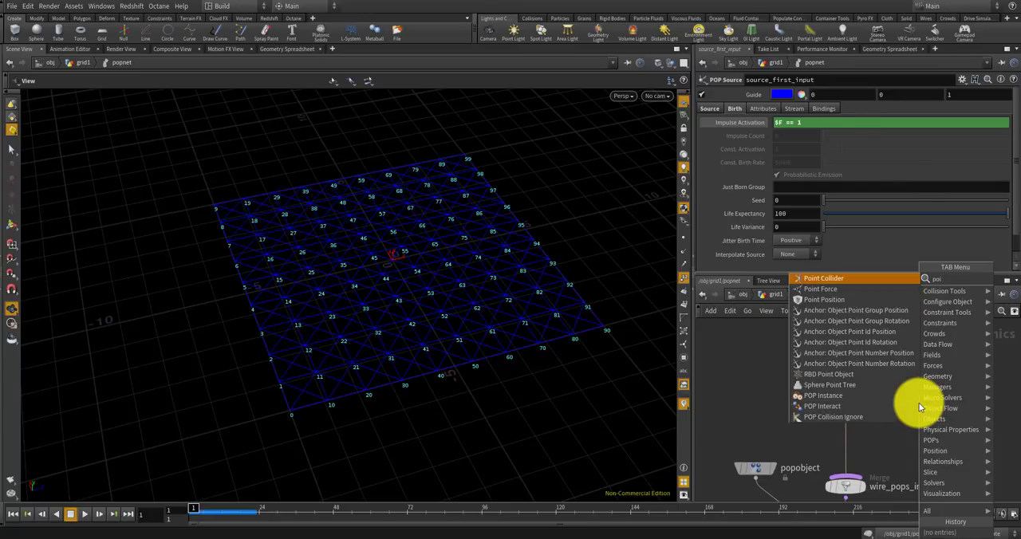
type("pop grains")
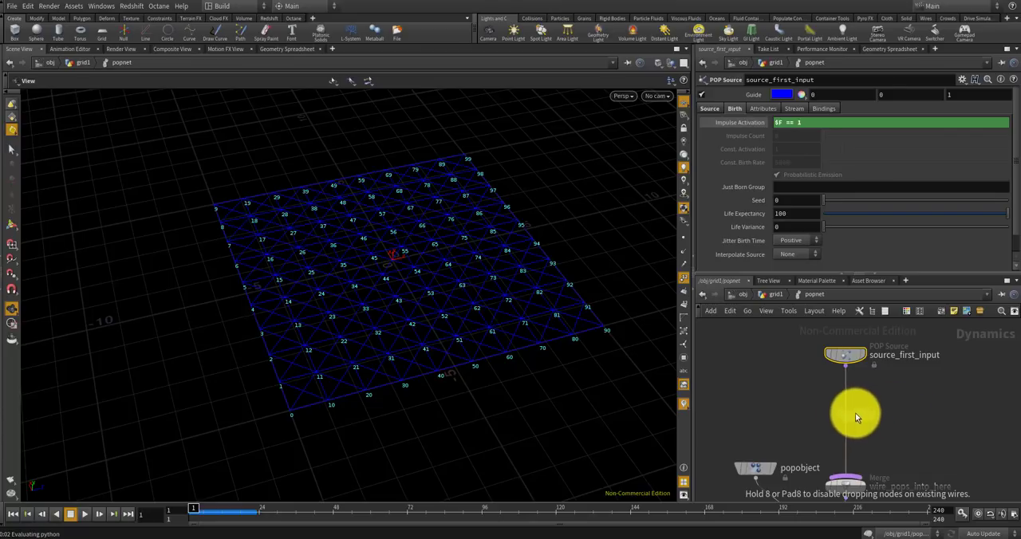
Insert POP Grains before the merge with distance-constraint stiffness 10000 and play the sim
left_click(846, 415)
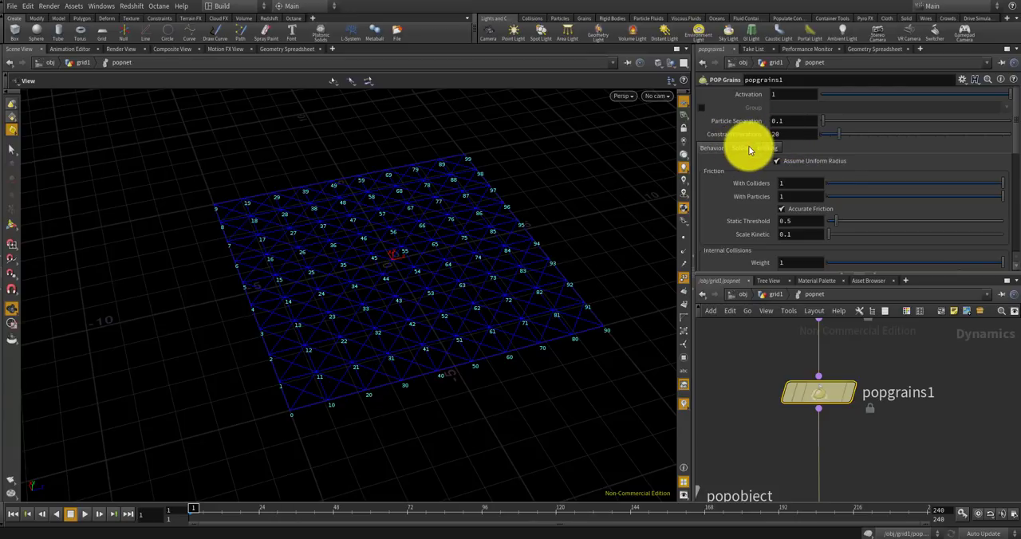
scroll("down", 3)
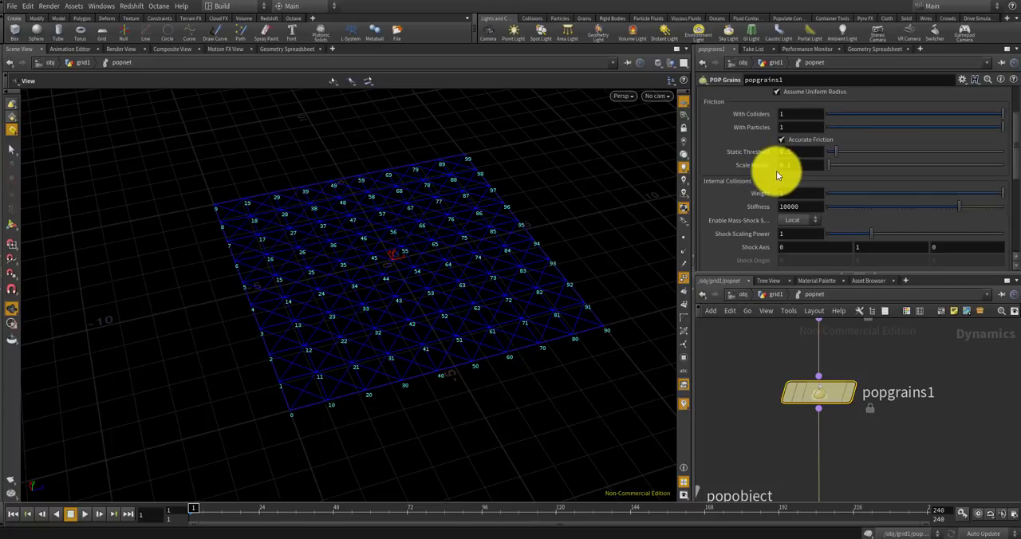
scroll("down", 3)
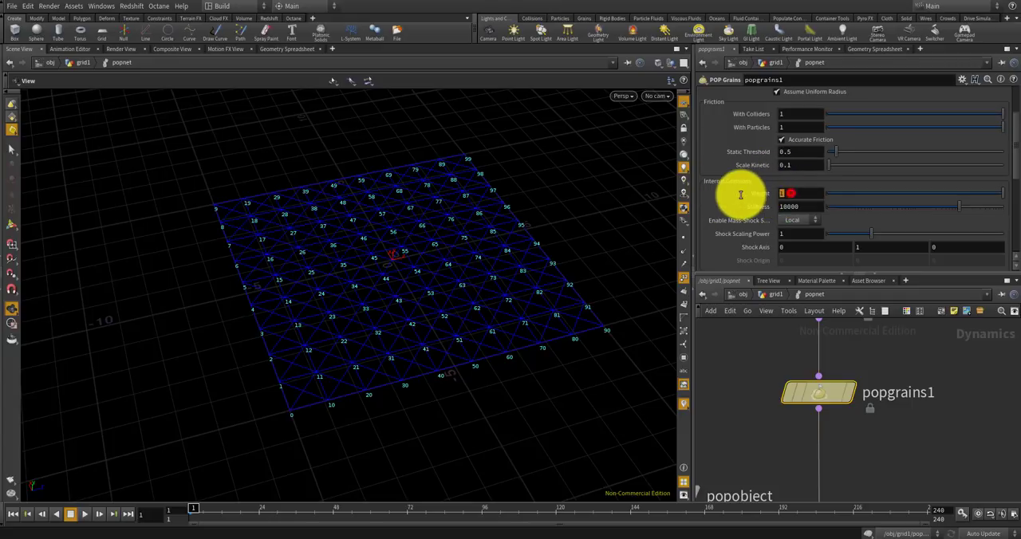
scroll("down", 3)
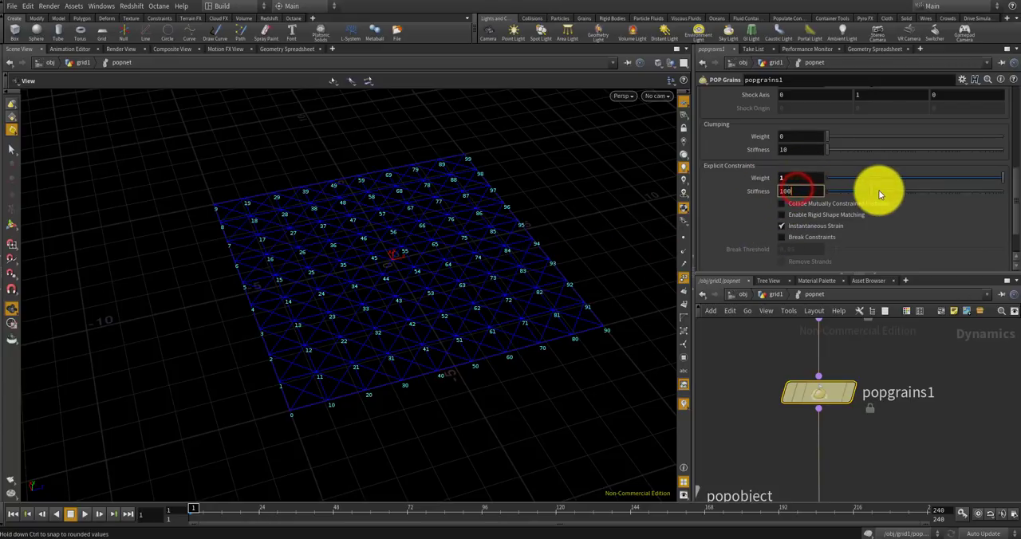
type("10000")
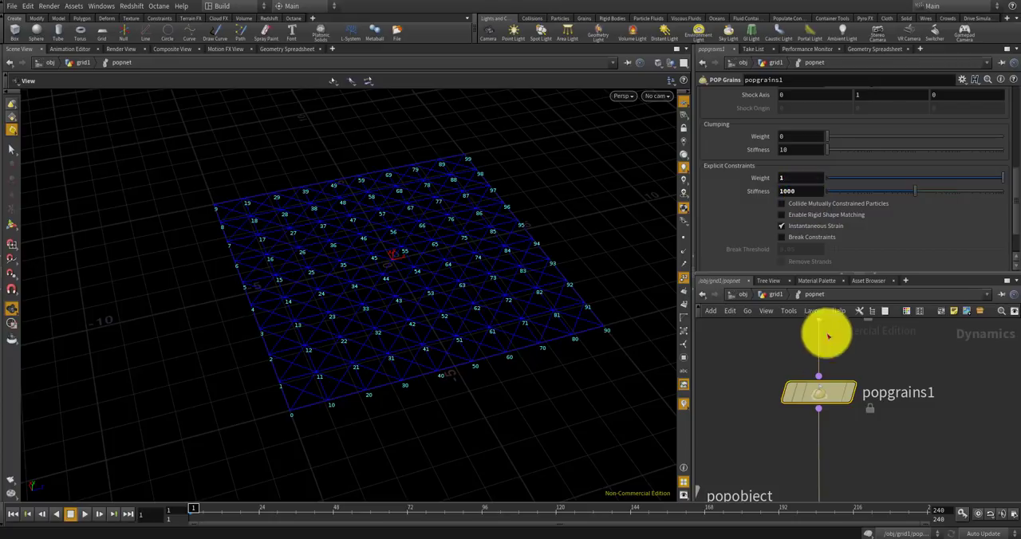
scroll("down", 3)
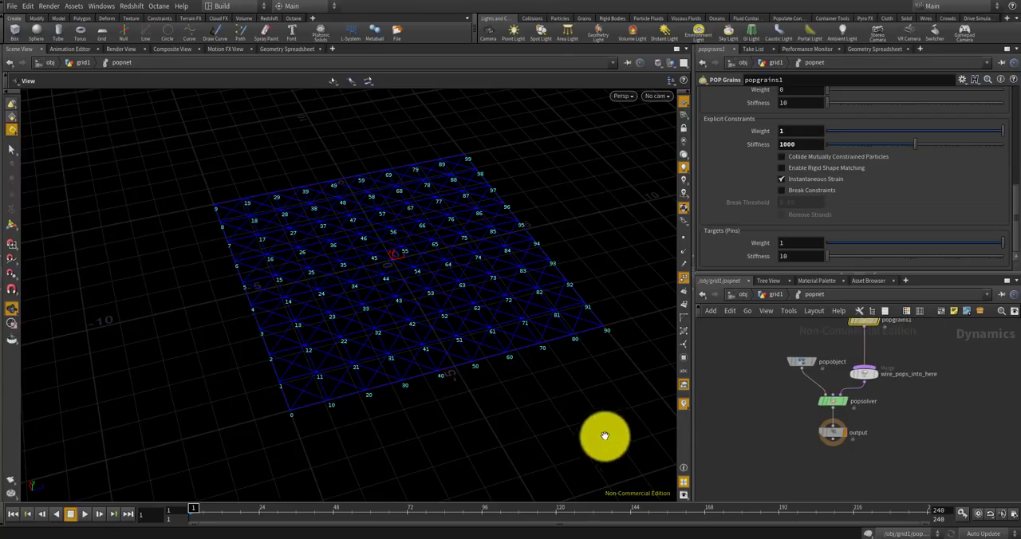
left_click(70, 513)
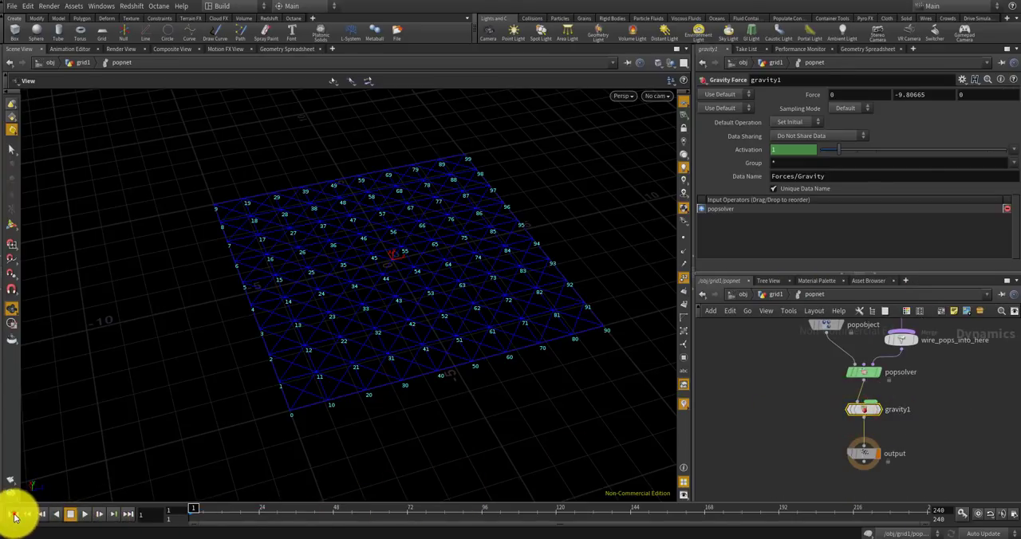
Play back the gravity simulation so the grid sags with corners held, then rewind
left_click(85, 513)
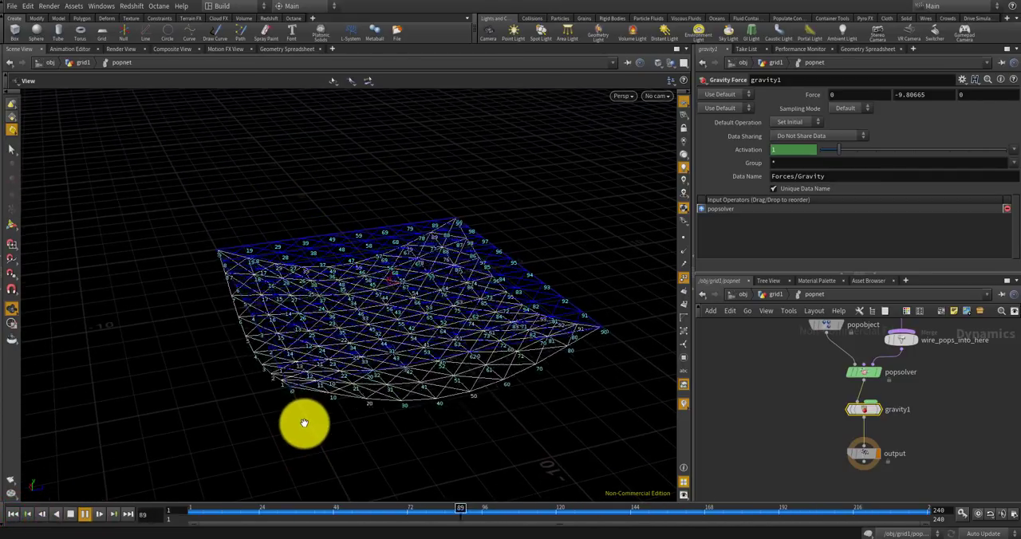
left_click(86, 514)
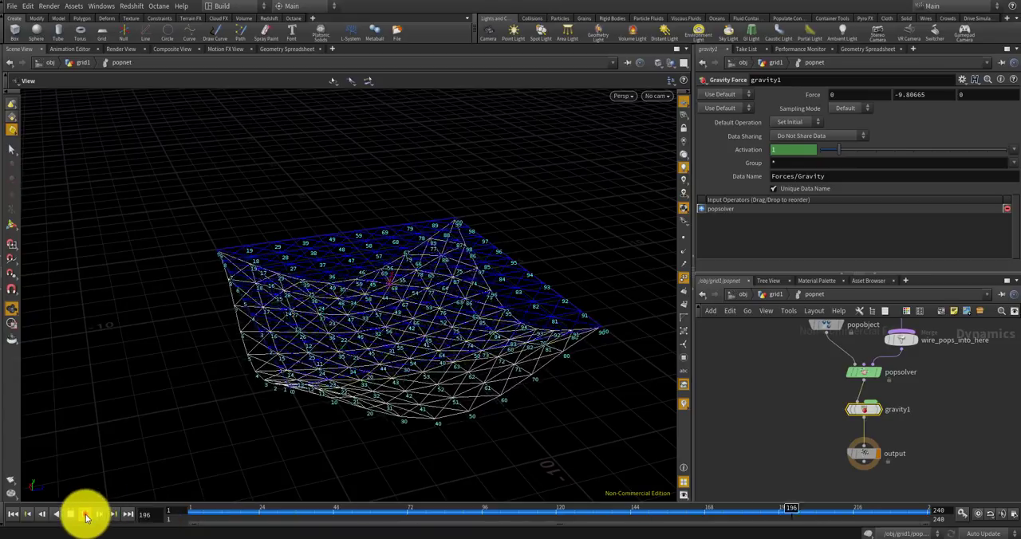
left_click(70, 514)
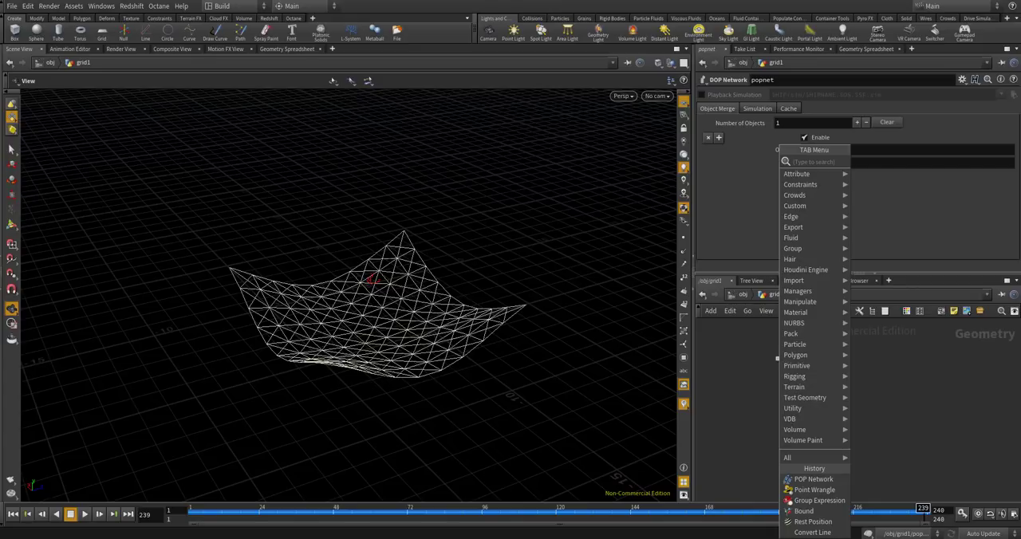
left_click(813, 478)
type("@P =")
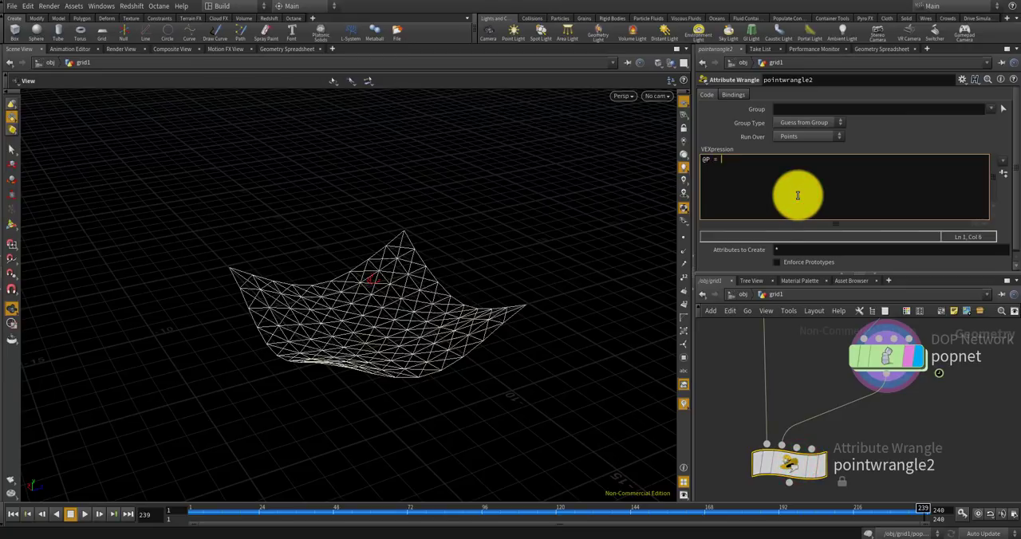
type("pont(1, \"P\",")
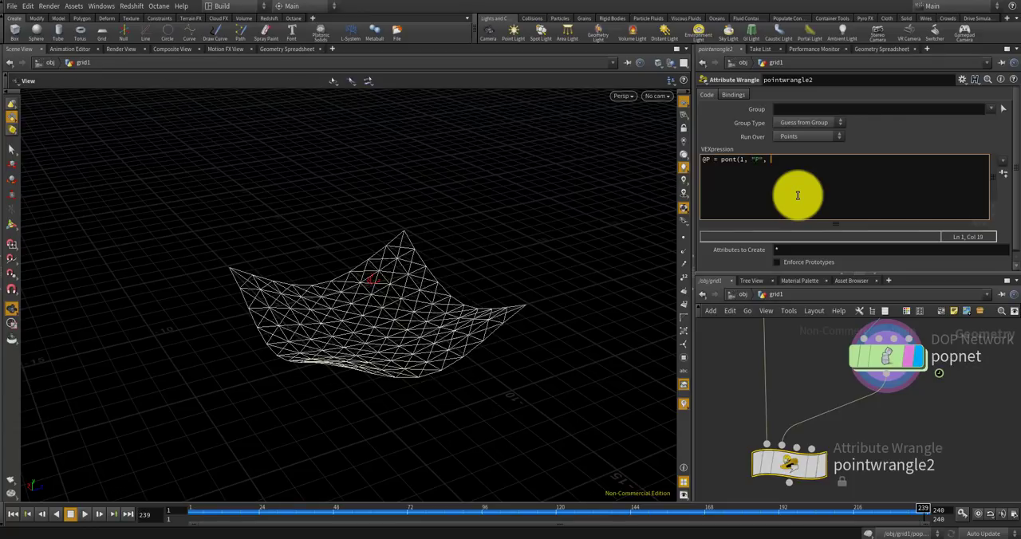
type("@")
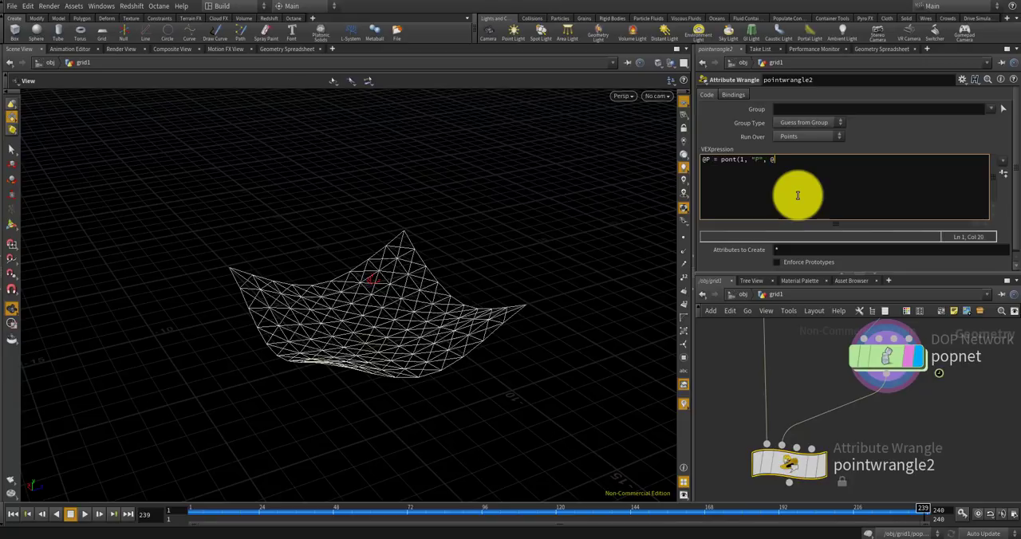
type("ptnum);")
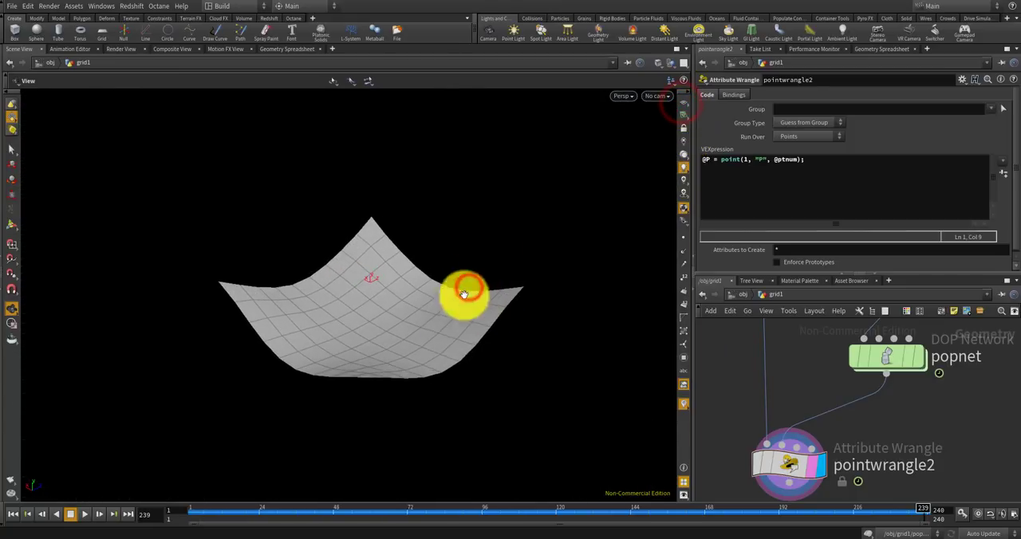
left_click(86, 514)
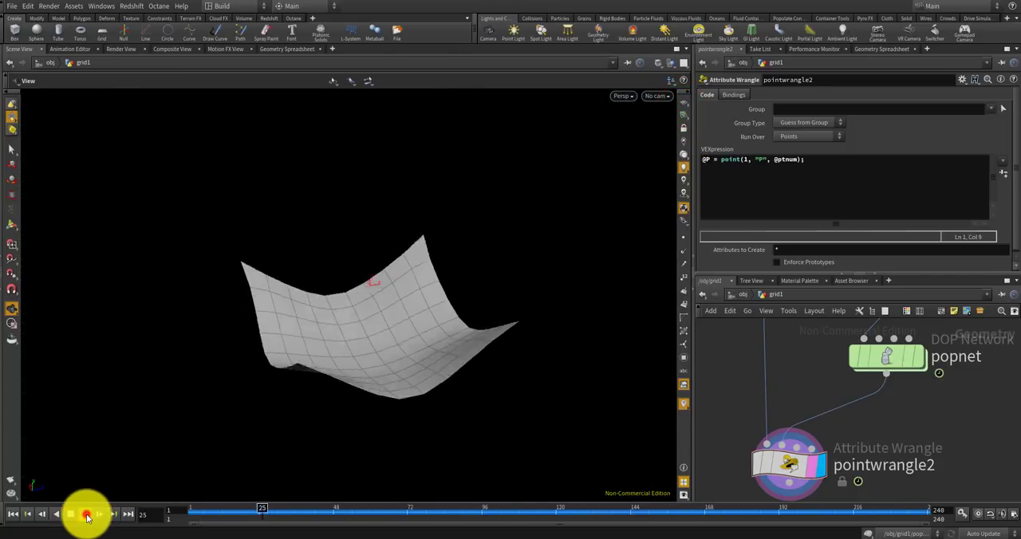
Replay the cloth simulation from frame 1, then select grid1 showing 20 rows and 20 columns
left_click(84, 513)
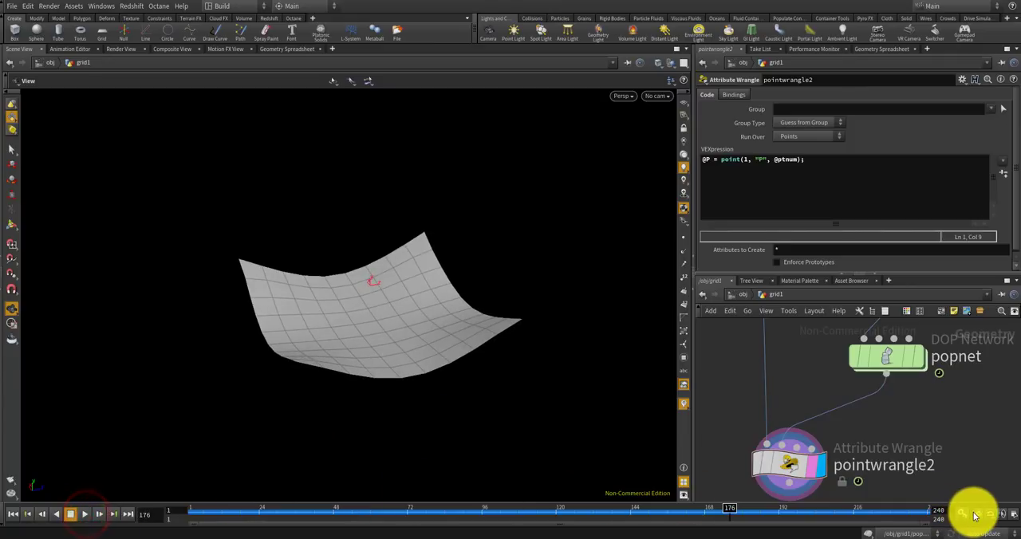
left_click(86, 514)
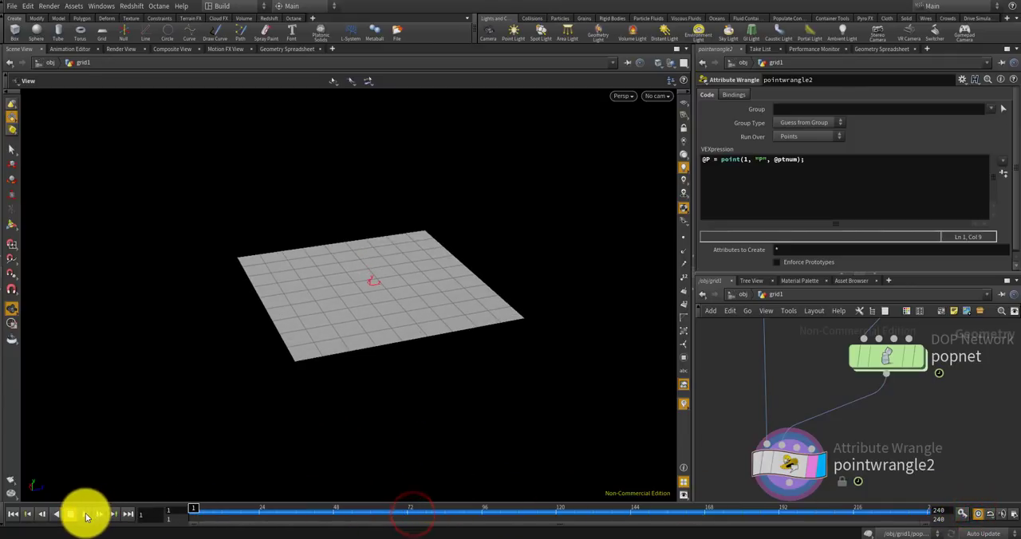
left_click(70, 514)
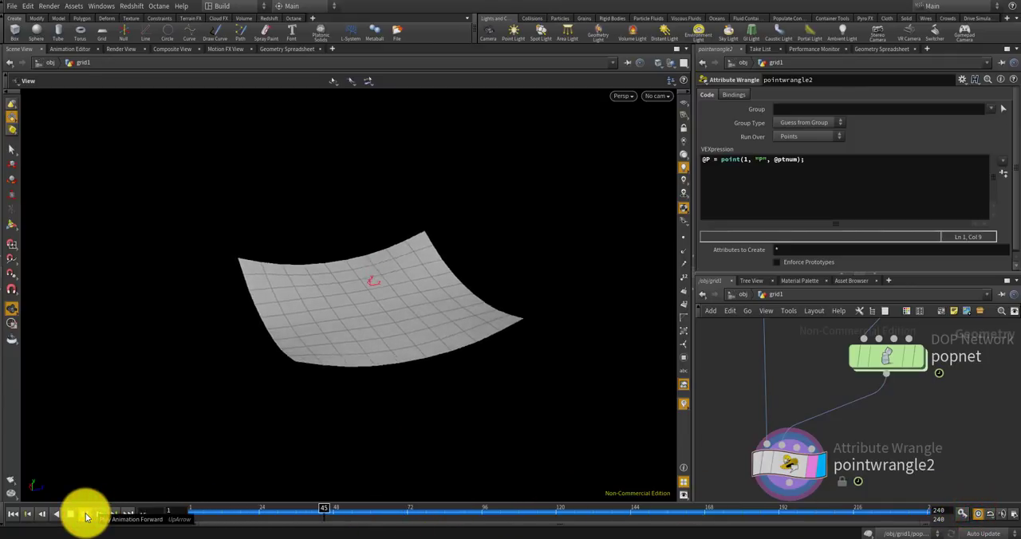
left_click(85, 513)
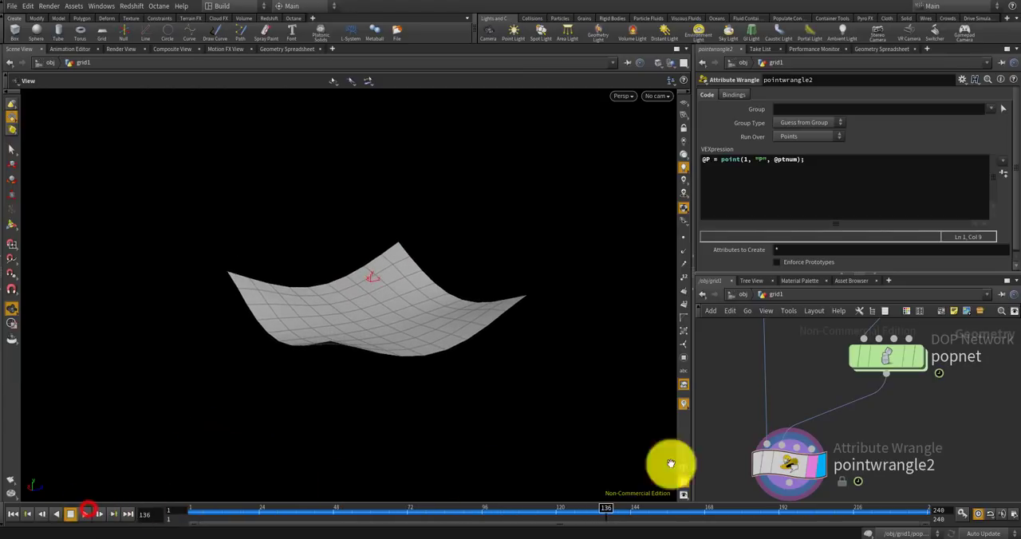
left_click(849, 386)
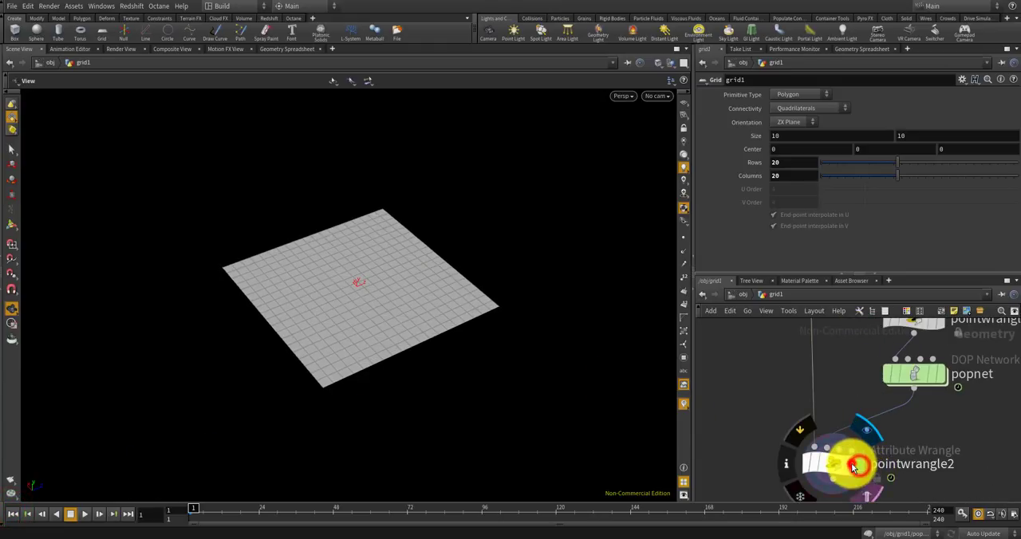
Play and scrub the timeline to watch the 20x20 grid sag into a bowl from its corners
left_click(83, 513)
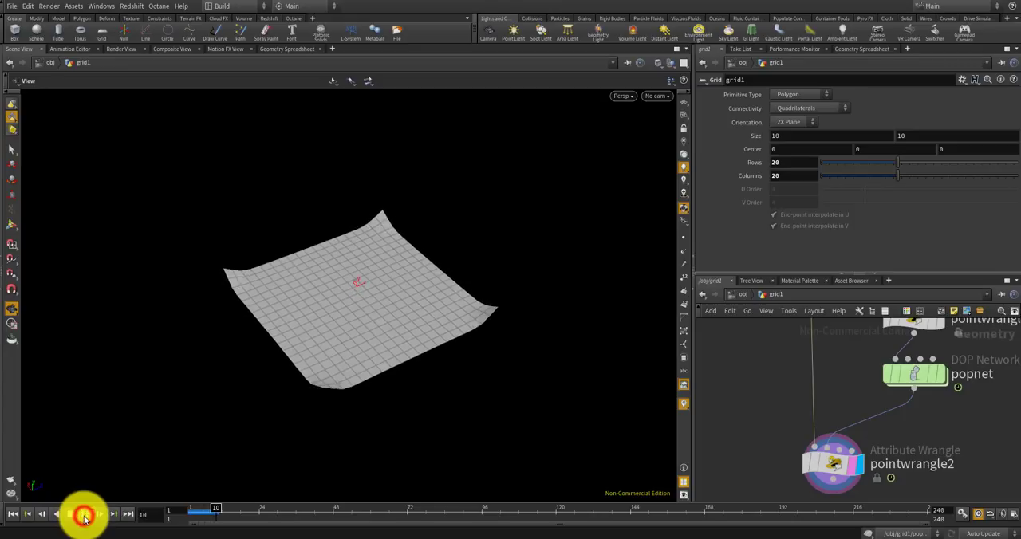
left_click(82, 513)
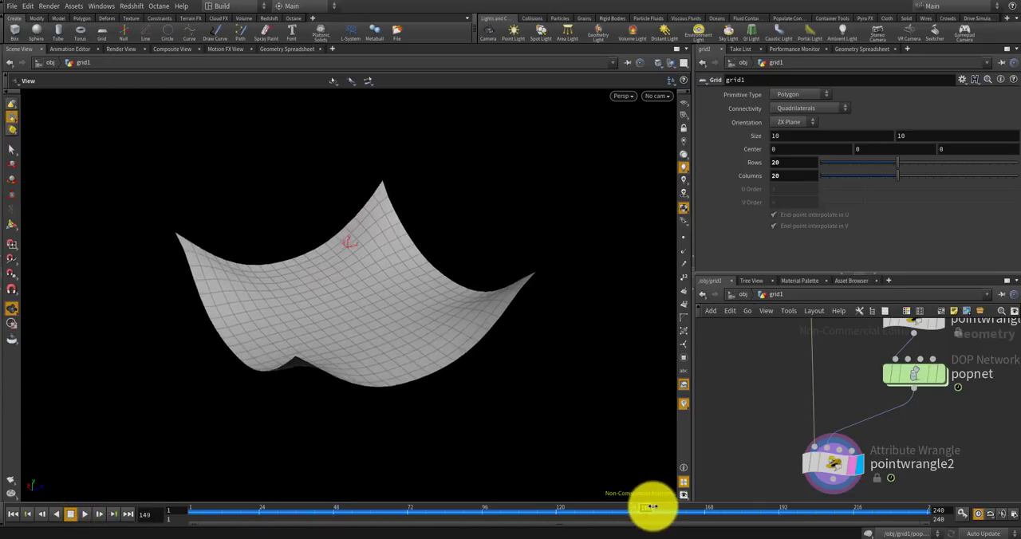
left_click_drag(651, 507, 871, 507)
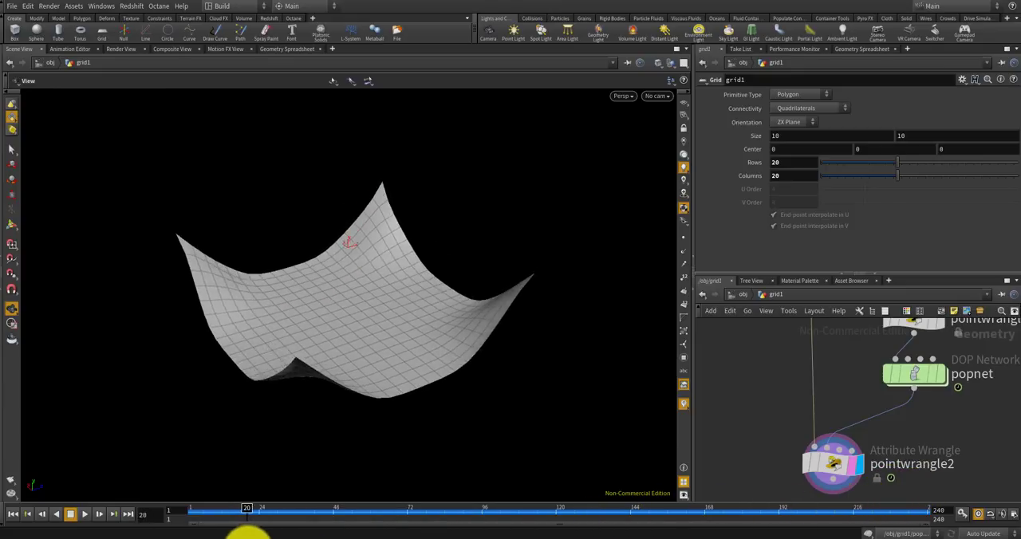
left_click_drag(246, 508, 367, 507)
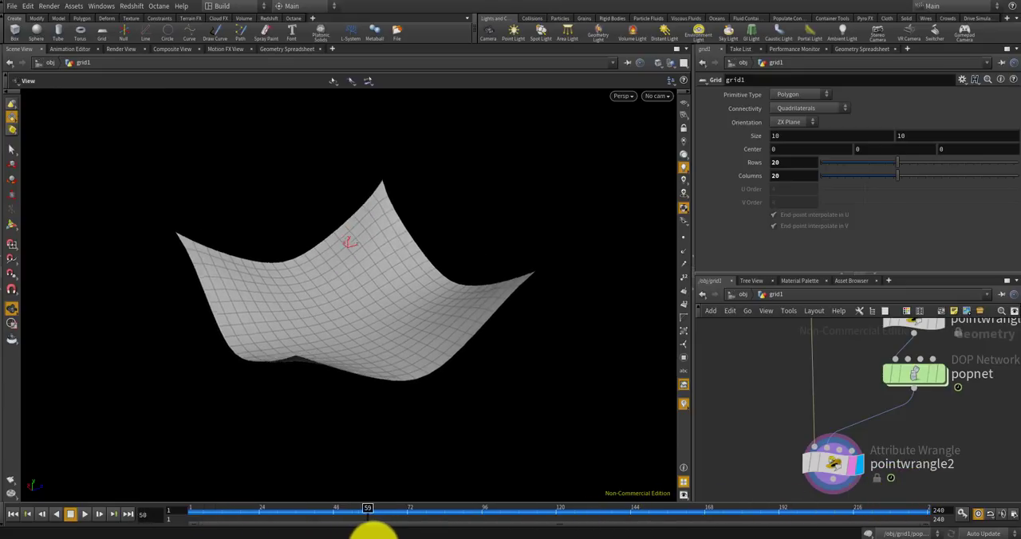
left_click_drag(367, 517, 485, 517)
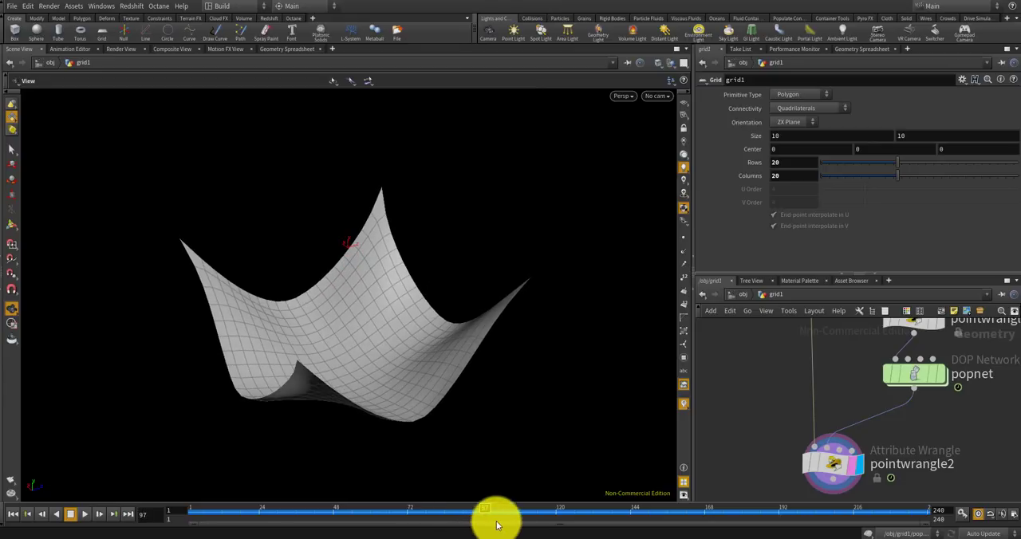